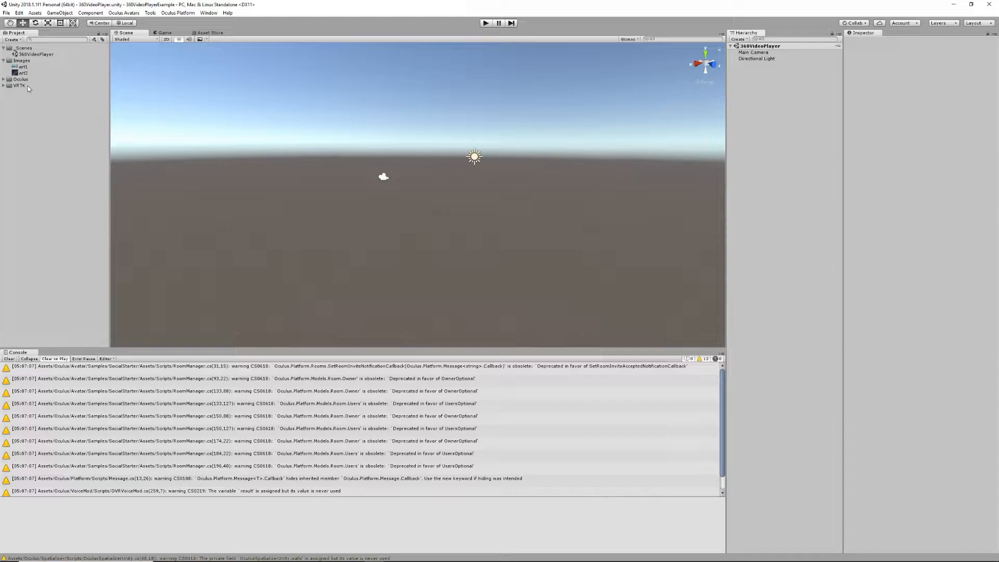
Import the custom SPINPlaySDK.unitypackage with all of its files
click(34, 13)
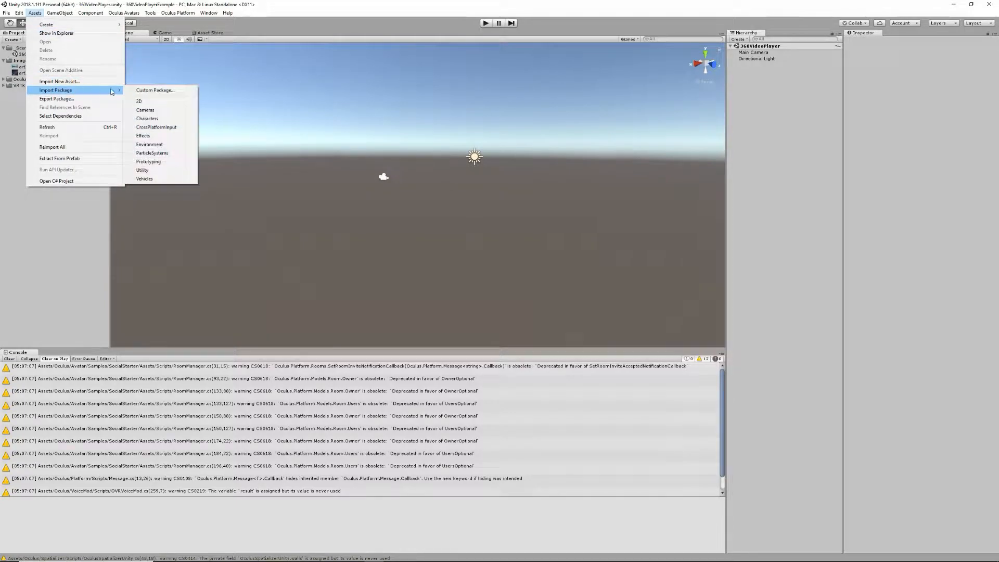
click(154, 90)
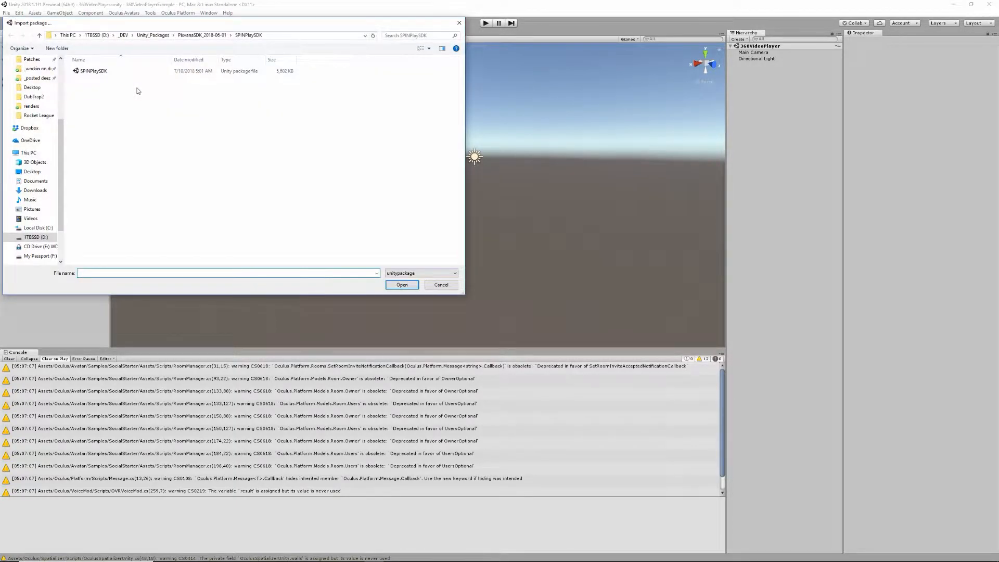
double_click(93, 71)
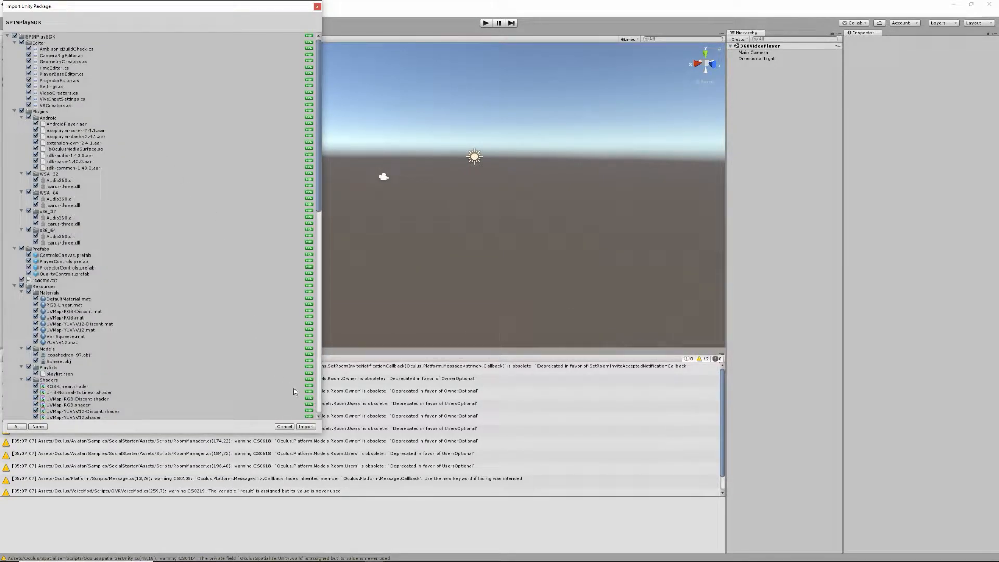
click(307, 427)
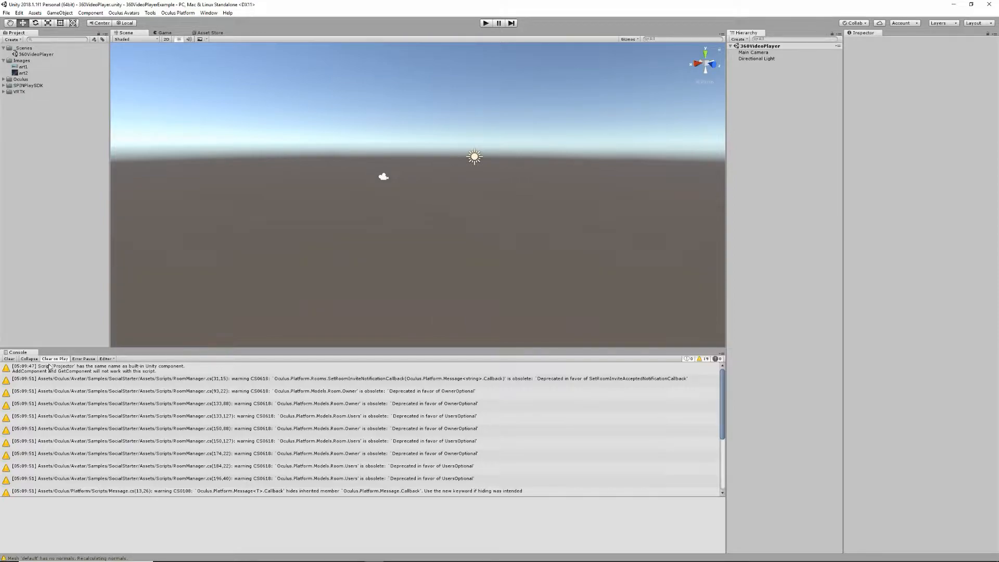
Clear the Console warnings and delete the Main Camera from the Hierarchy
click(9, 358)
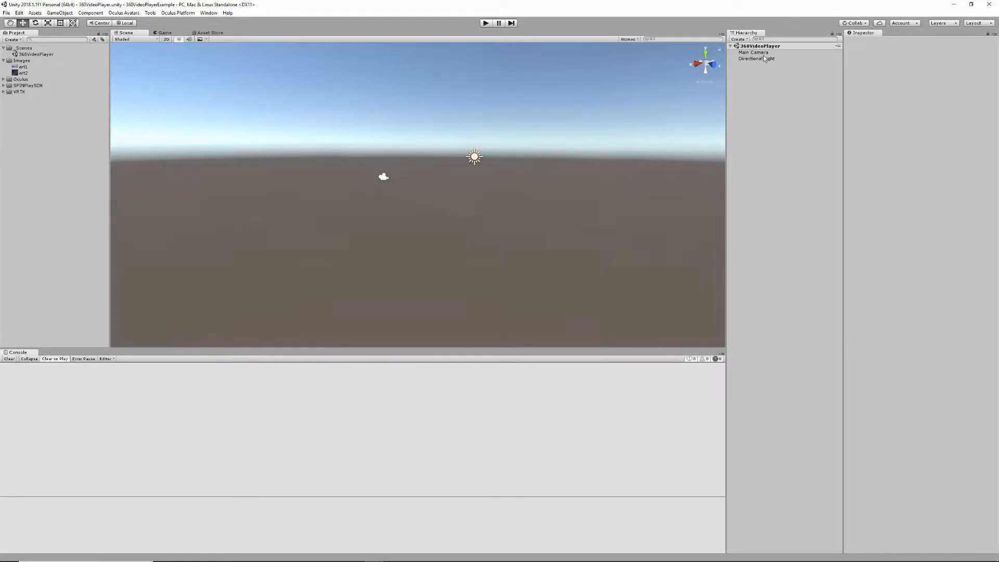
click(753, 52)
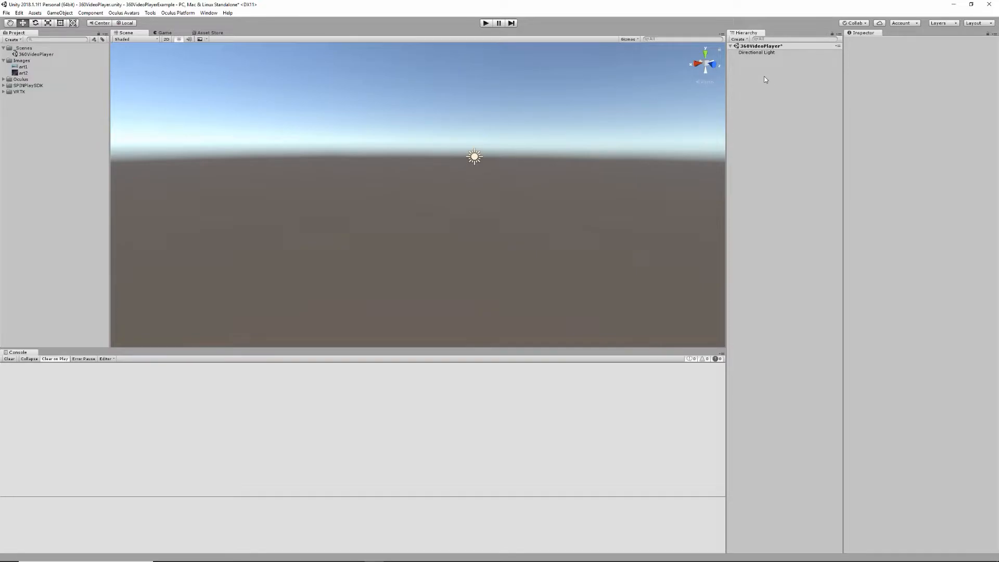
Create a World Space canvas named ThumbnailCanvas, 600×400, scaled 0.01
right_click(766, 80)
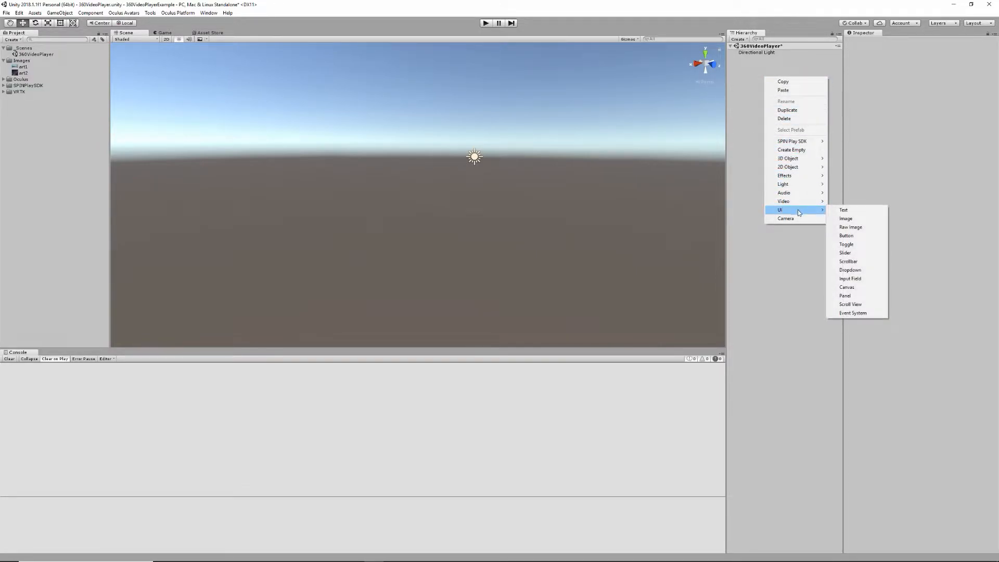
mouse_move(847, 286)
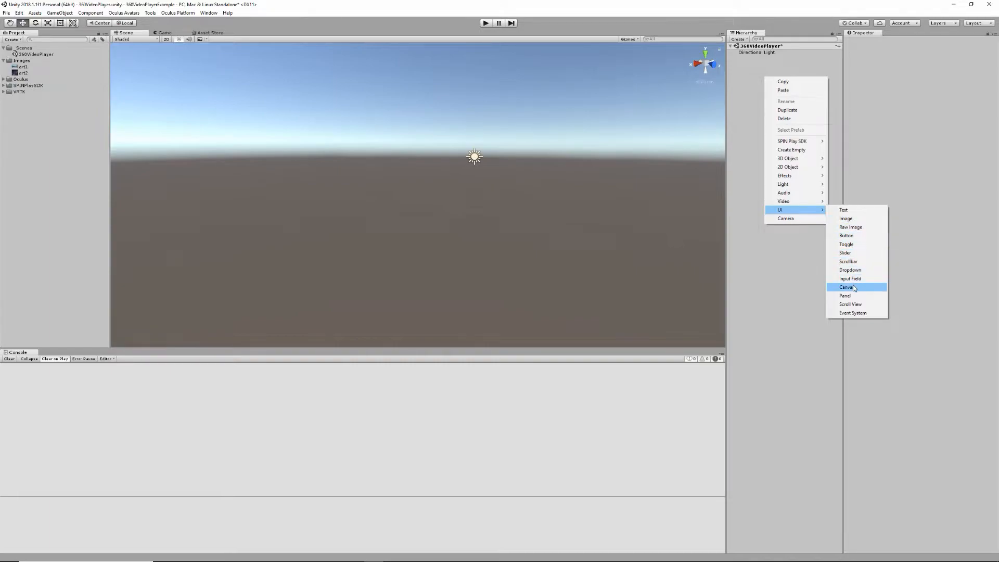
click(848, 286)
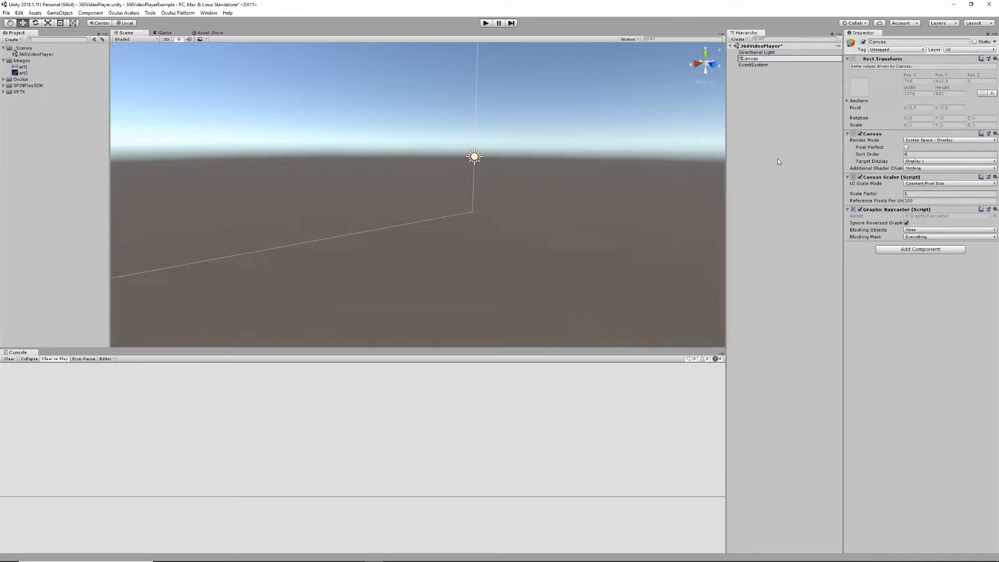
click(758, 58)
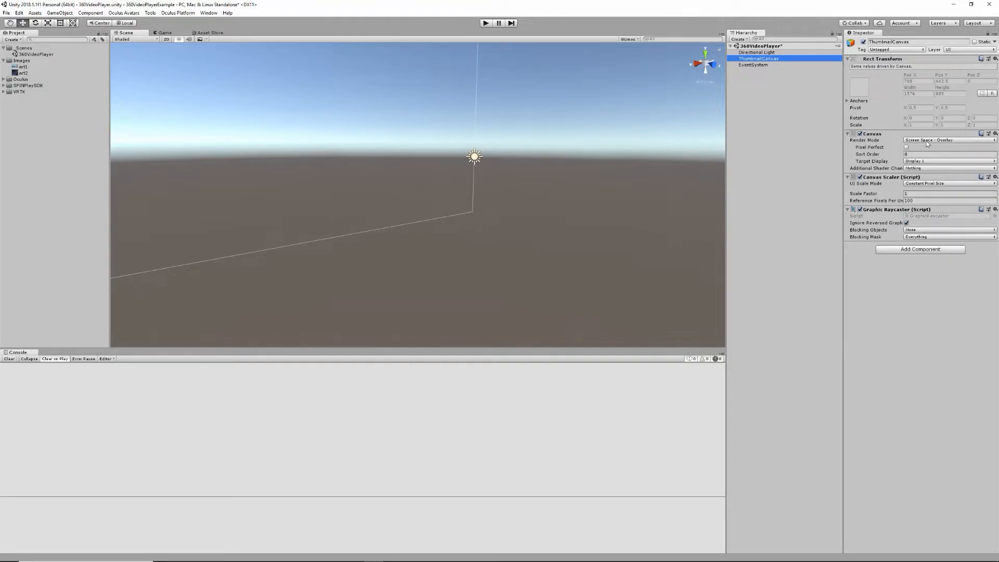
click(946, 139)
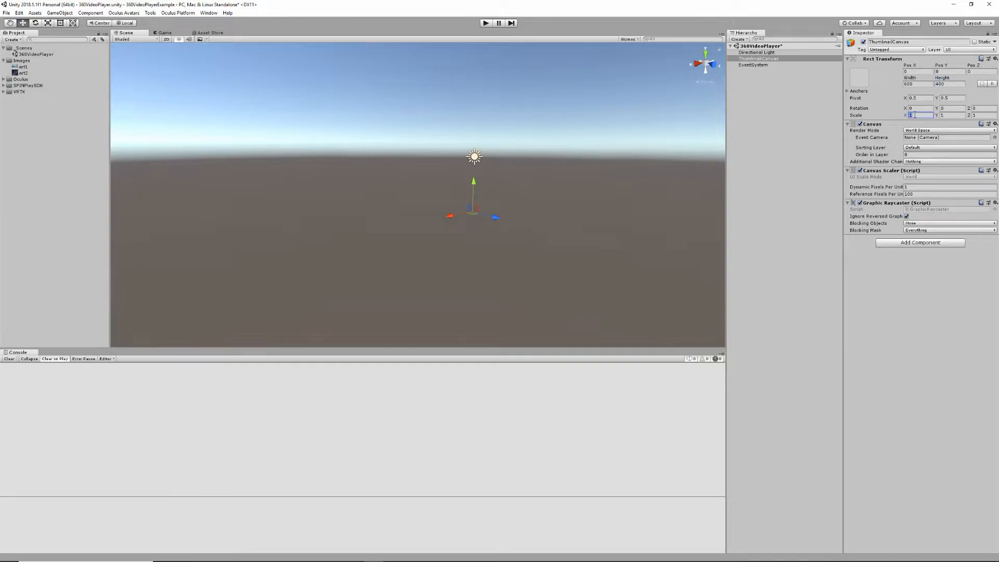
text(0.01)
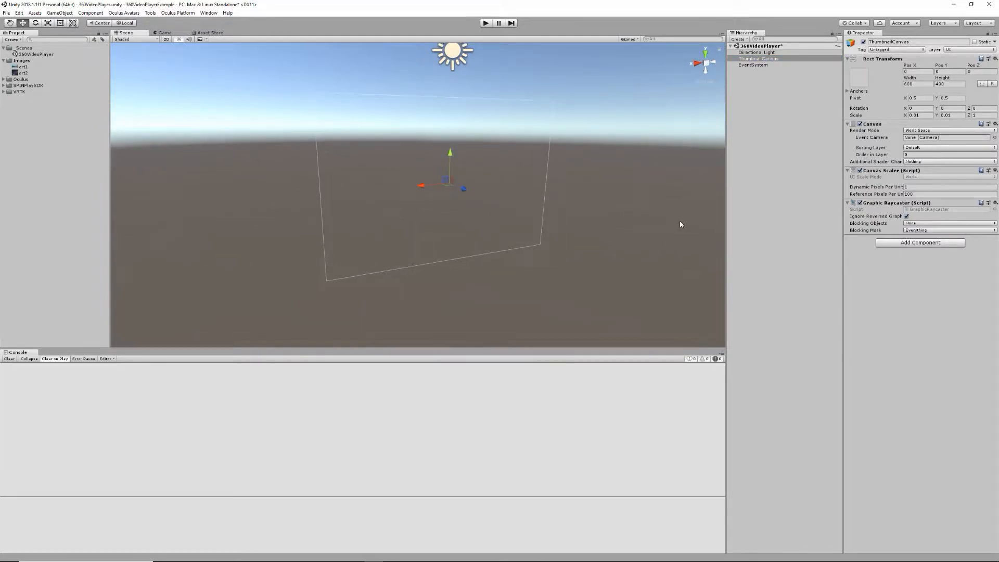
Add a Grid Layout Group to ThumbnailCanvas with 160×90 cells and 2×2 spacing
click(920, 242)
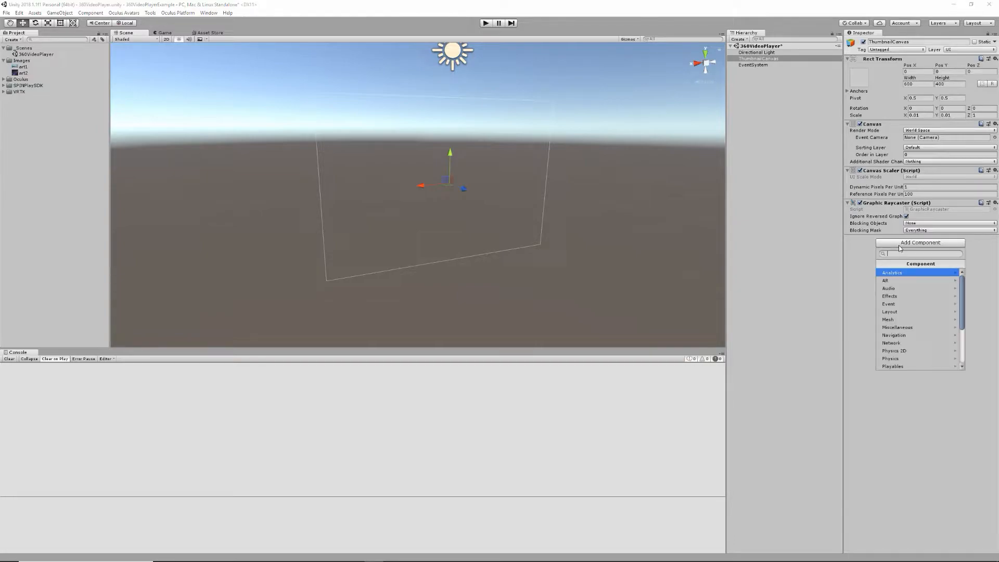
text(grid)
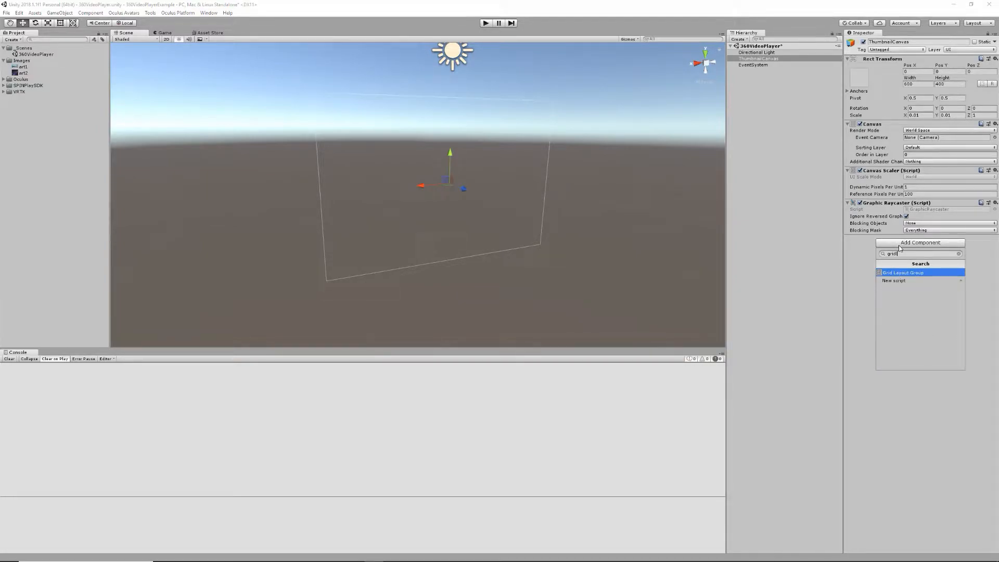
click(903, 272)
text(160)
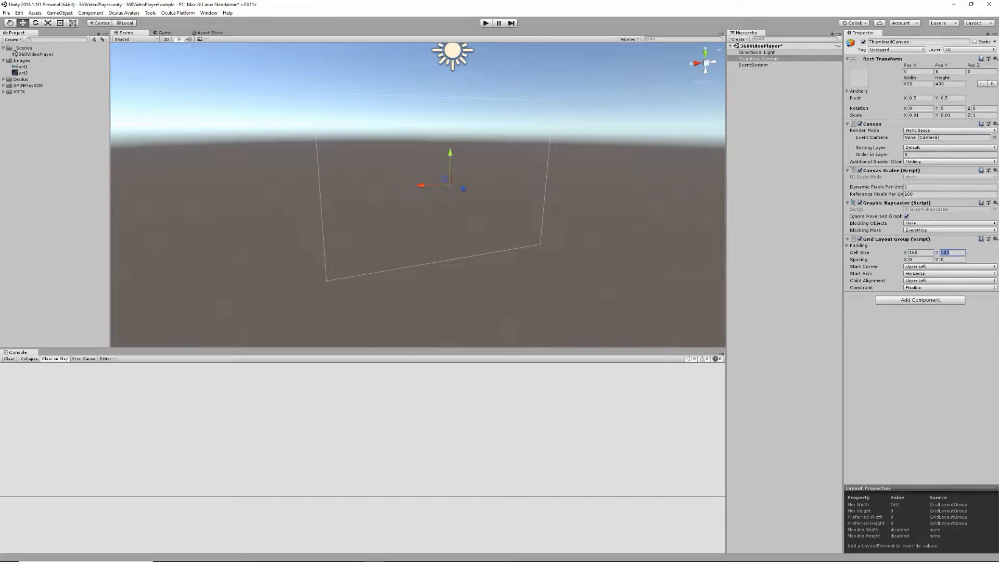
text(90)
click(951, 260)
text(2)
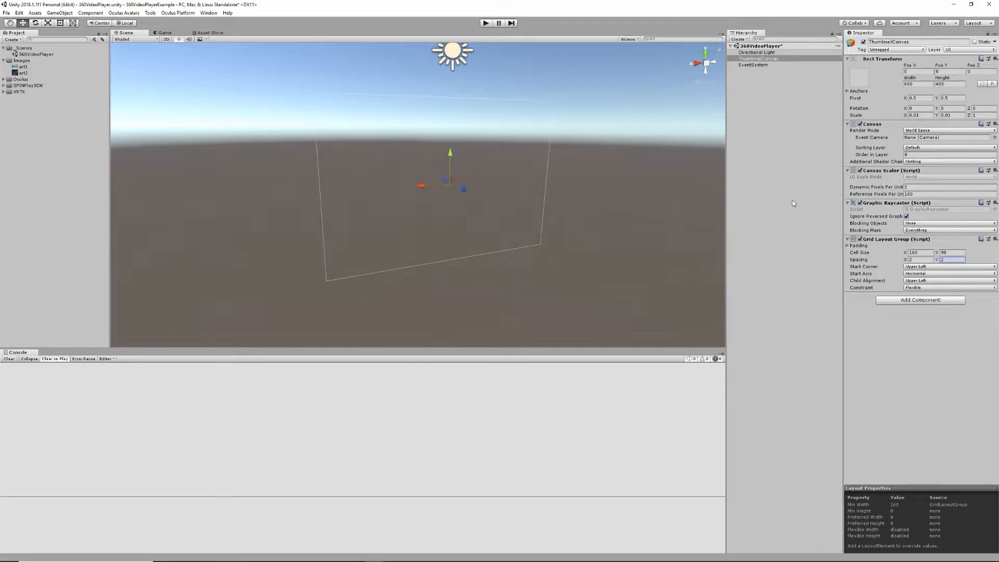
mouse_move(786, 168)
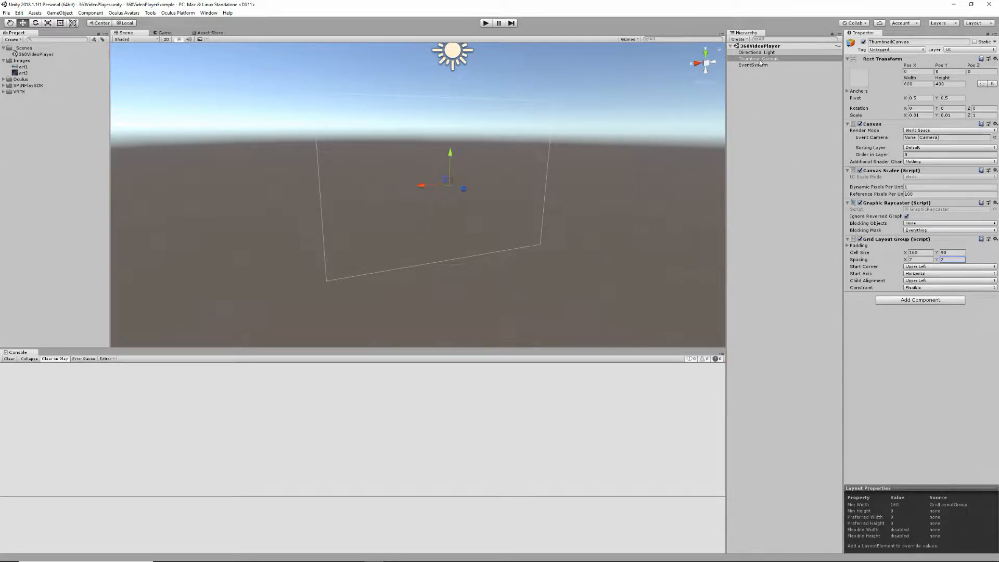
Add a UI Button under ThumbnailCanvas named ThumbnailButton and refresh the grid layout
right_click(759, 58)
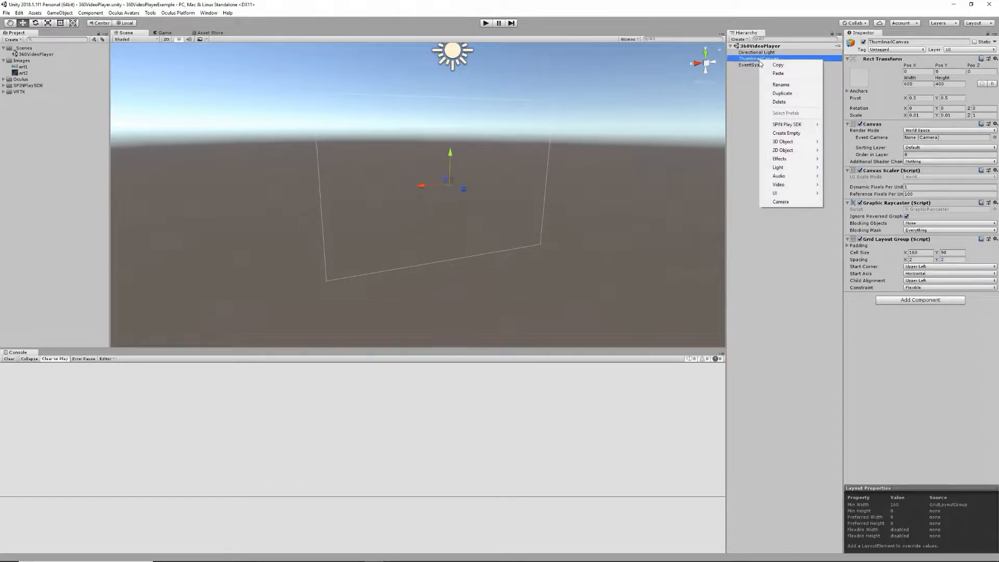
mouse_move(779, 185)
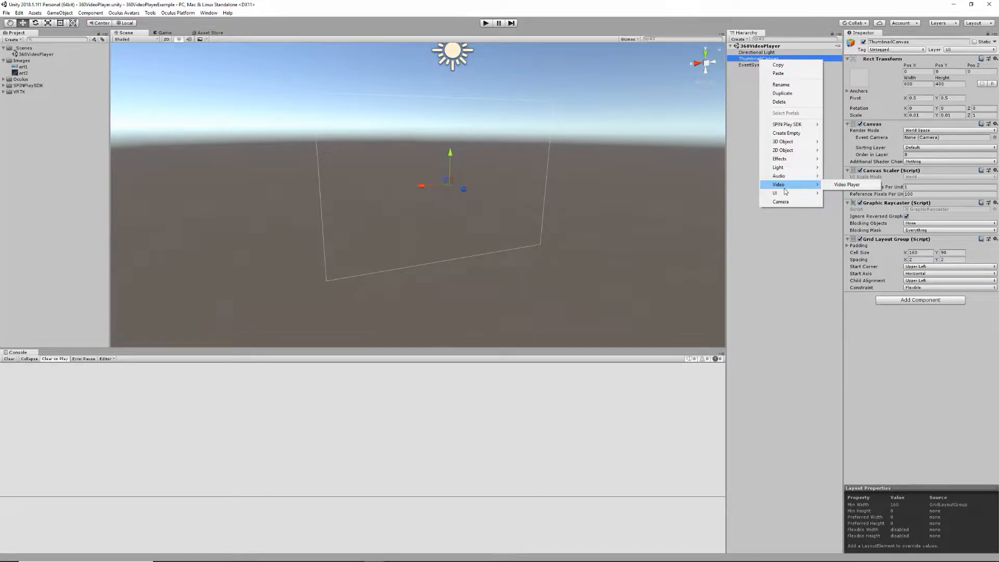
mouse_move(775, 193)
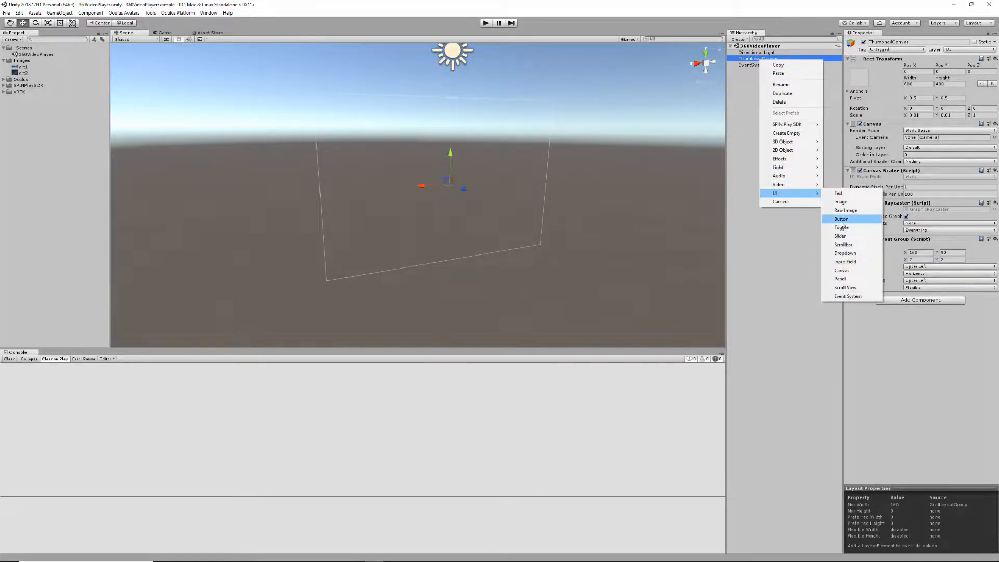
click(841, 219)
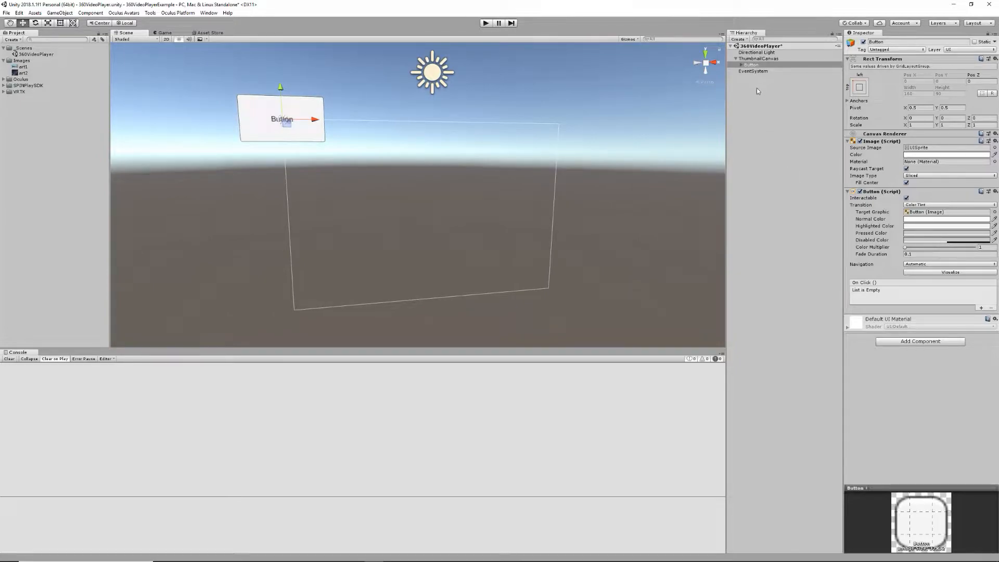
click(752, 64)
text(Thu)
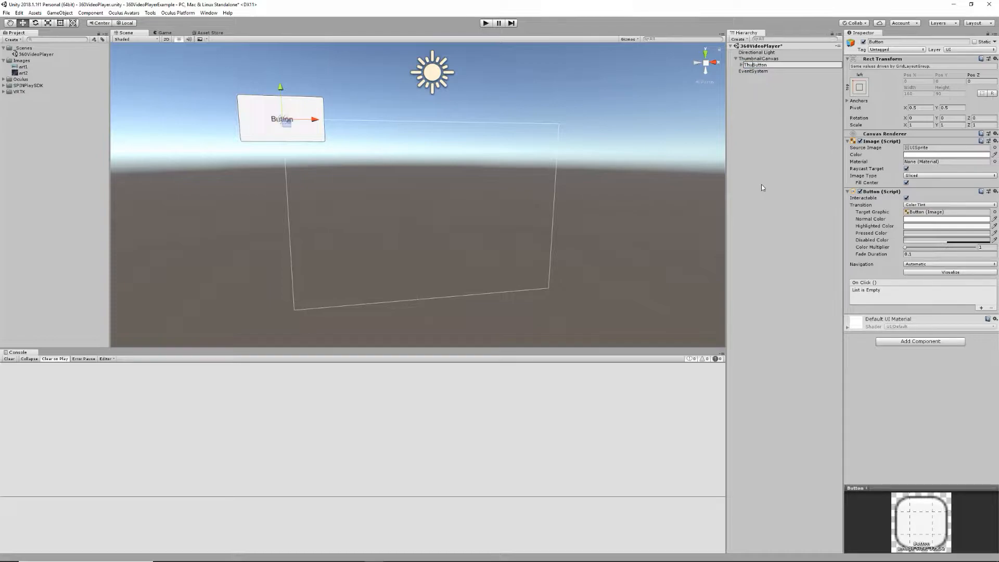
click(758, 65)
text(mbnail)
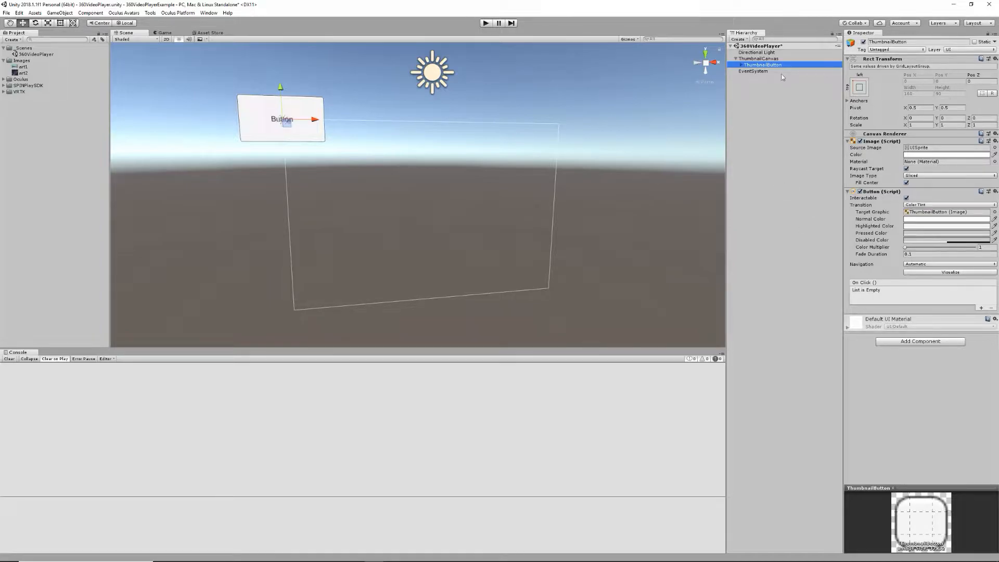
click(759, 58)
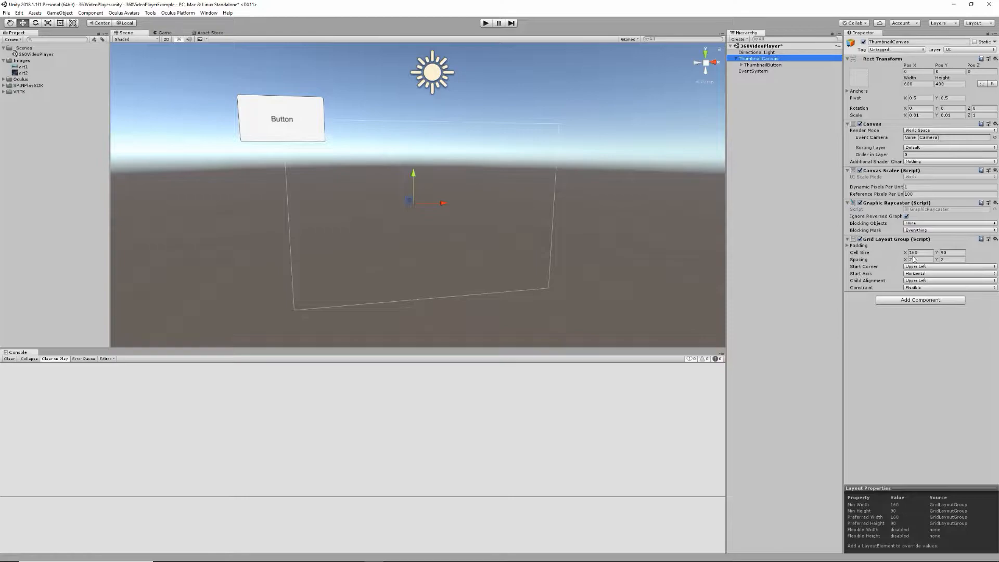
click(914, 260)
text(2)
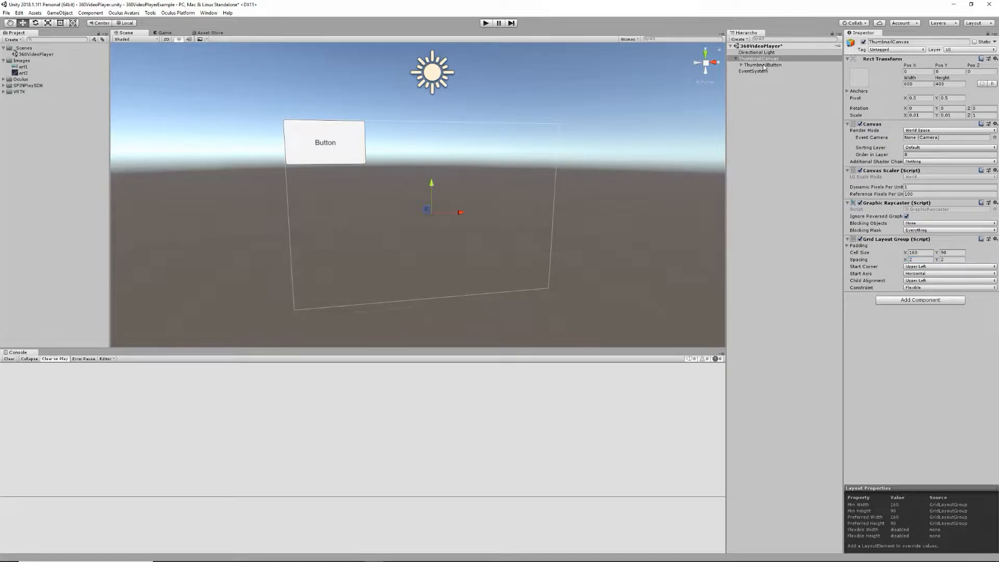
click(762, 65)
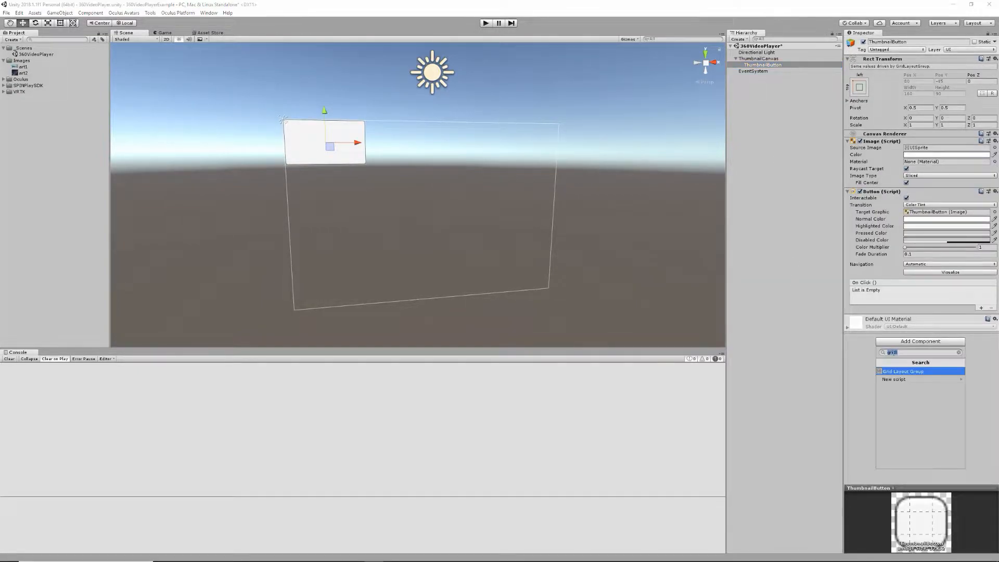
Create a ThumbnailButton C# script in a Scripts folder and attach it to ThumbnailButton
click(894, 380)
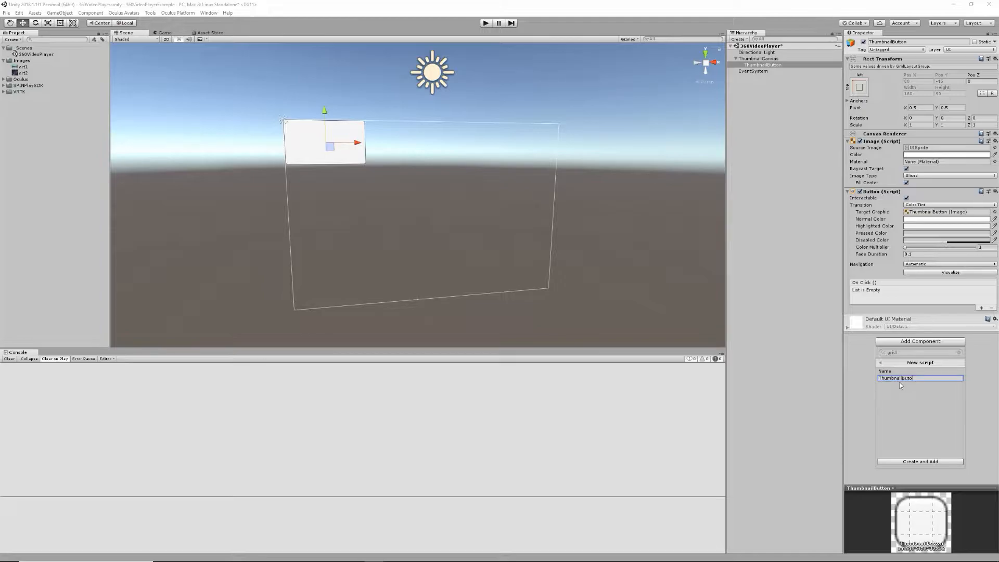
click(920, 462)
text(Scripts)
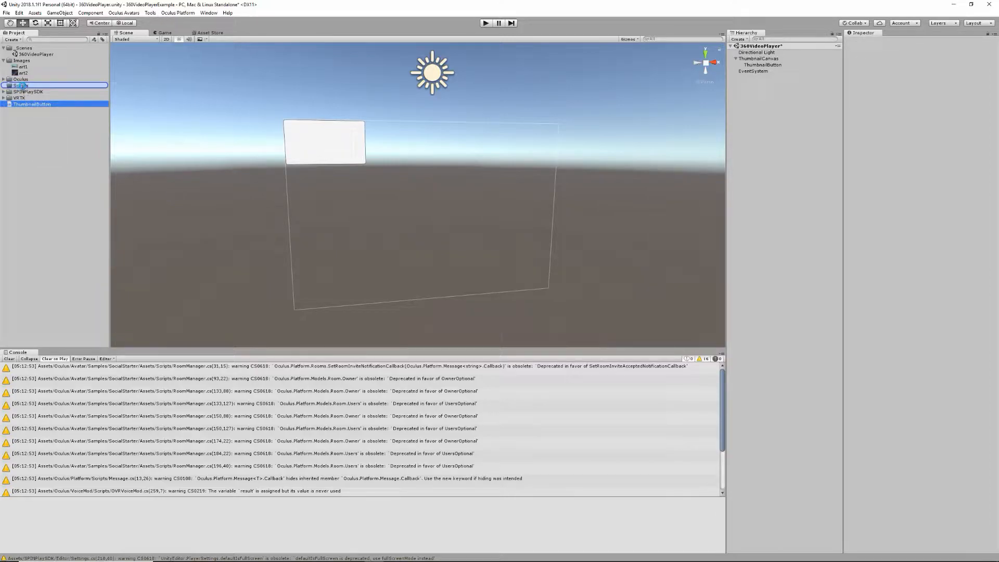
click(762, 65)
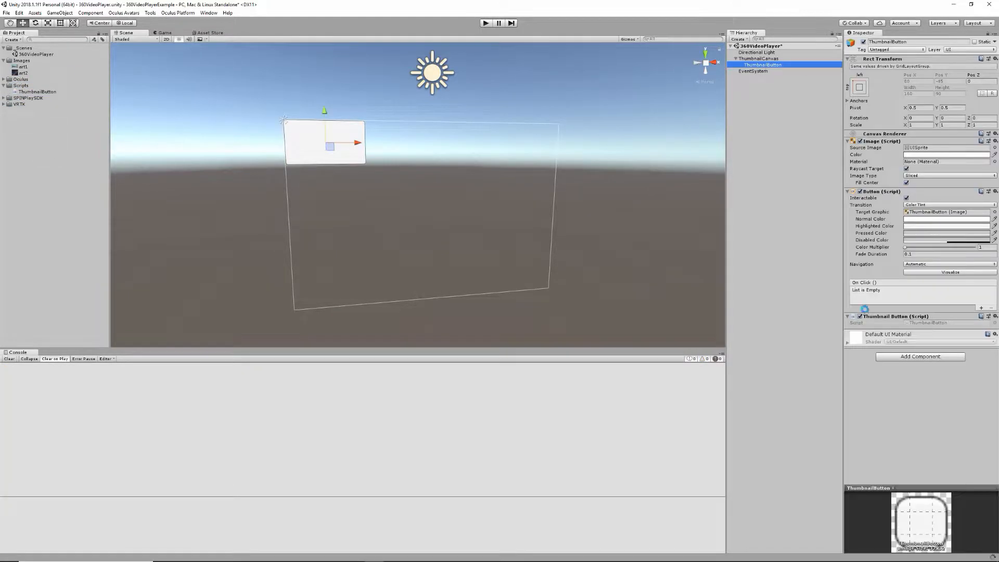
double_click(37, 91)
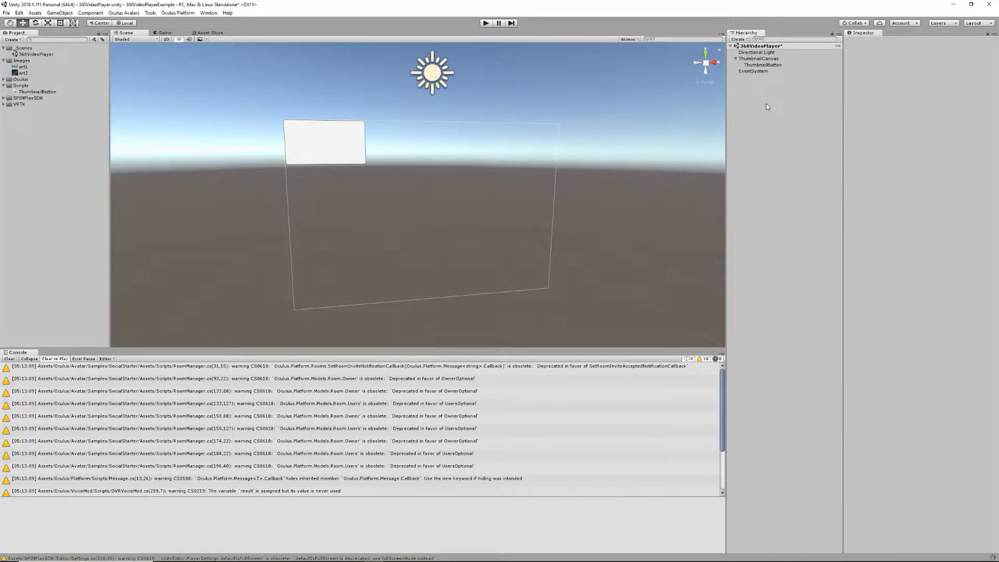
Add a SPIN Play SDK Projector object to the 360VideoPlayer scene
right_click(767, 106)
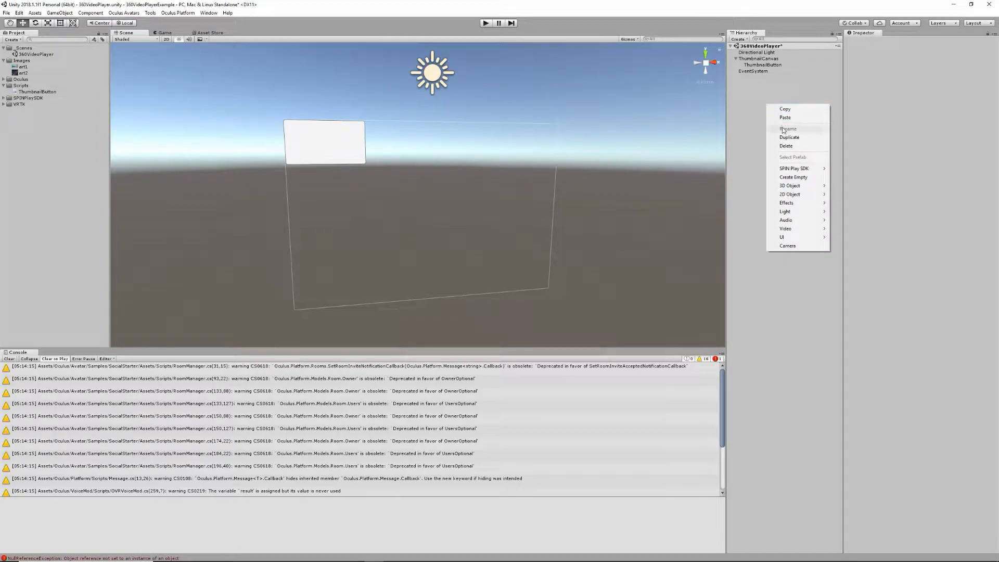
mouse_move(795, 167)
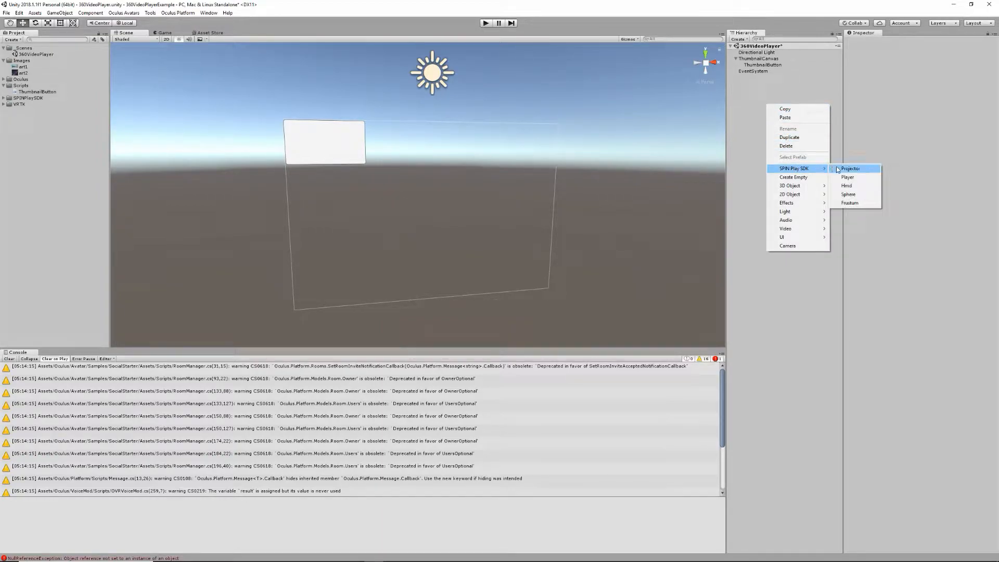
click(849, 169)
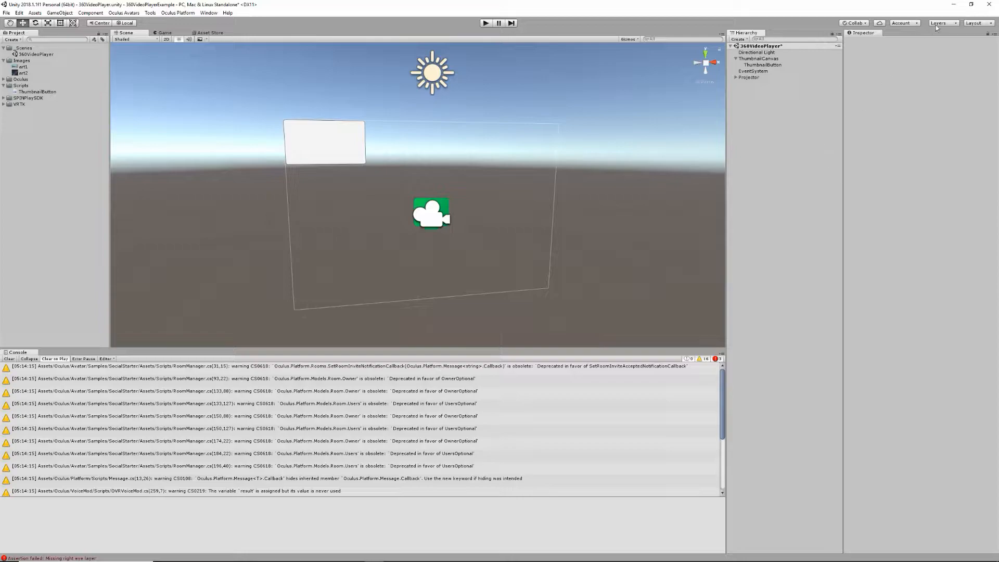
click(942, 23)
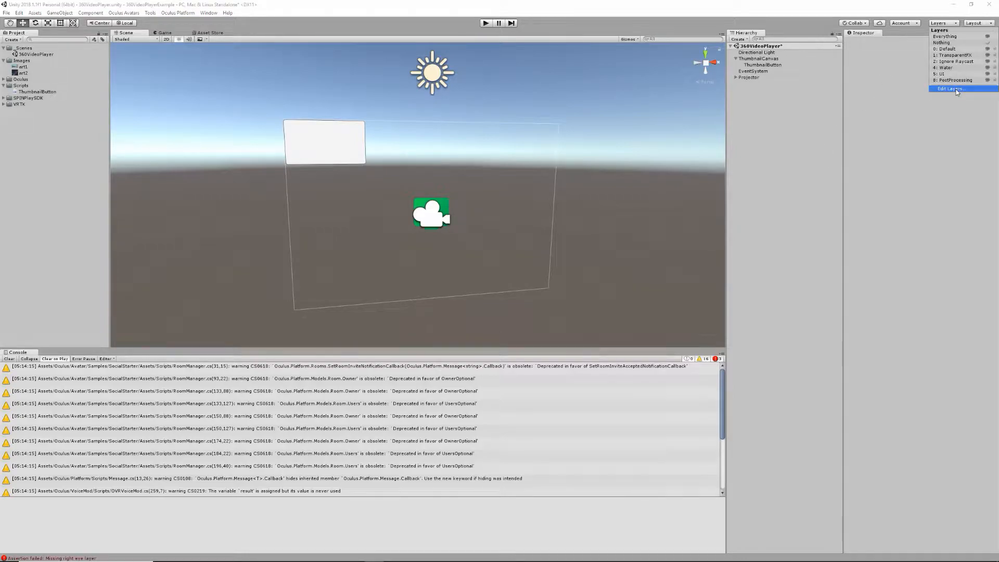
Name user layers 10 and 11 'Left' and 'Right'
click(949, 89)
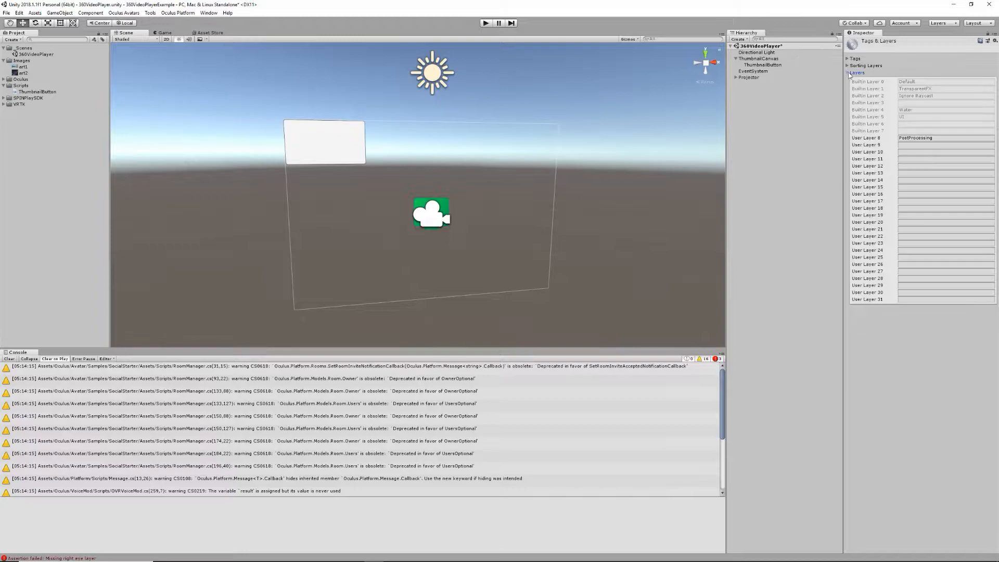
click(945, 151)
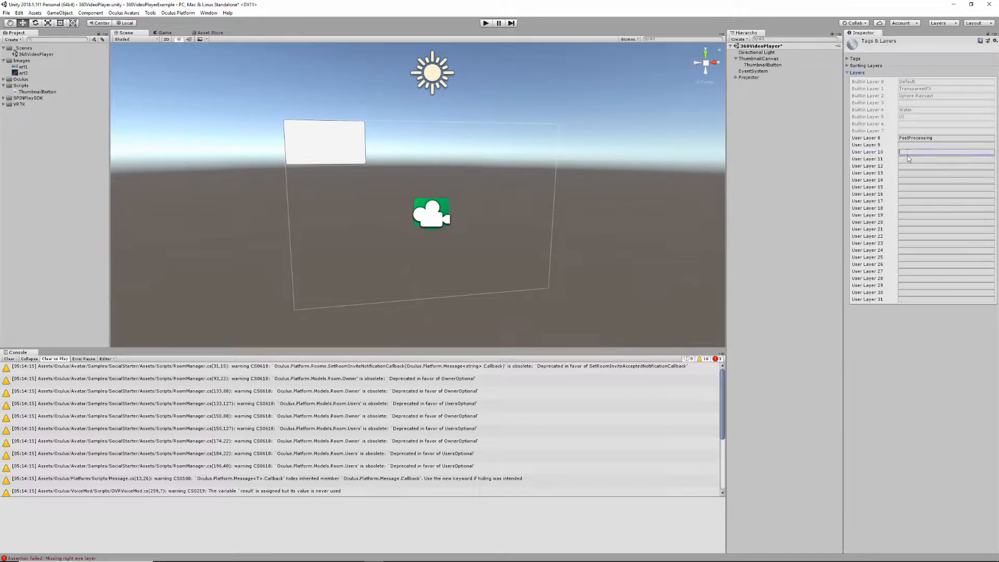
text(Left)
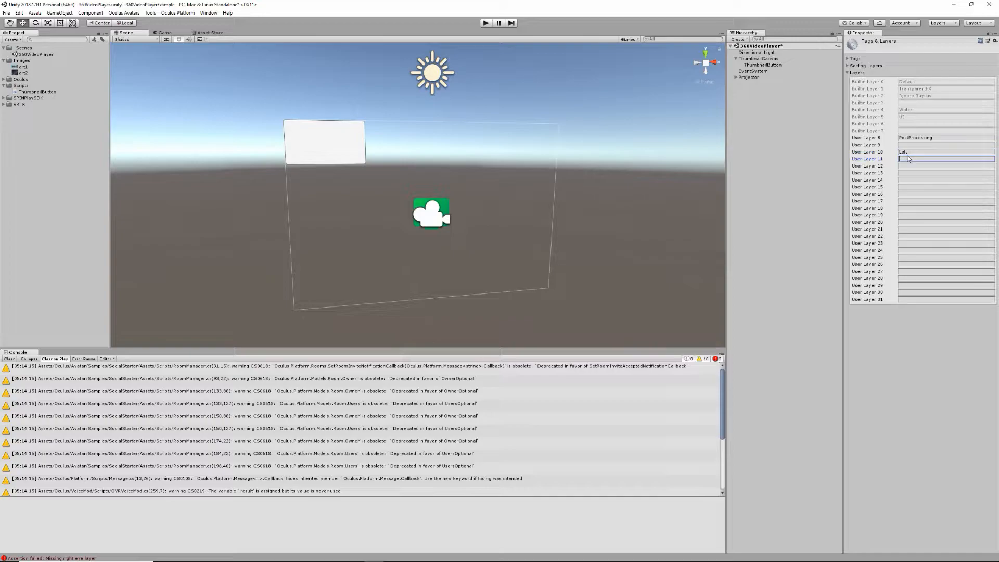
text(Right)
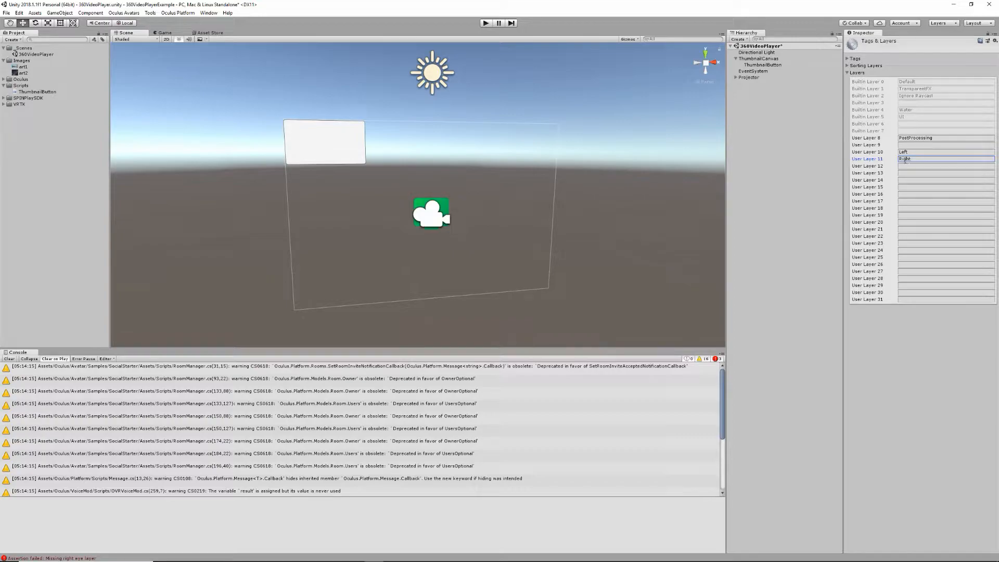
Set the Projector's left and right eye layers to Left and Right
click(750, 77)
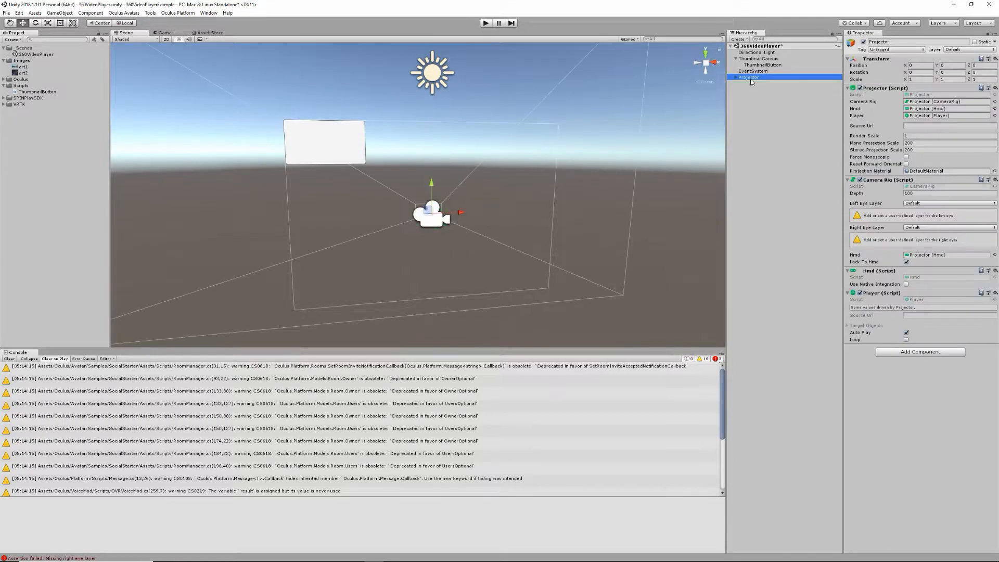
click(948, 203)
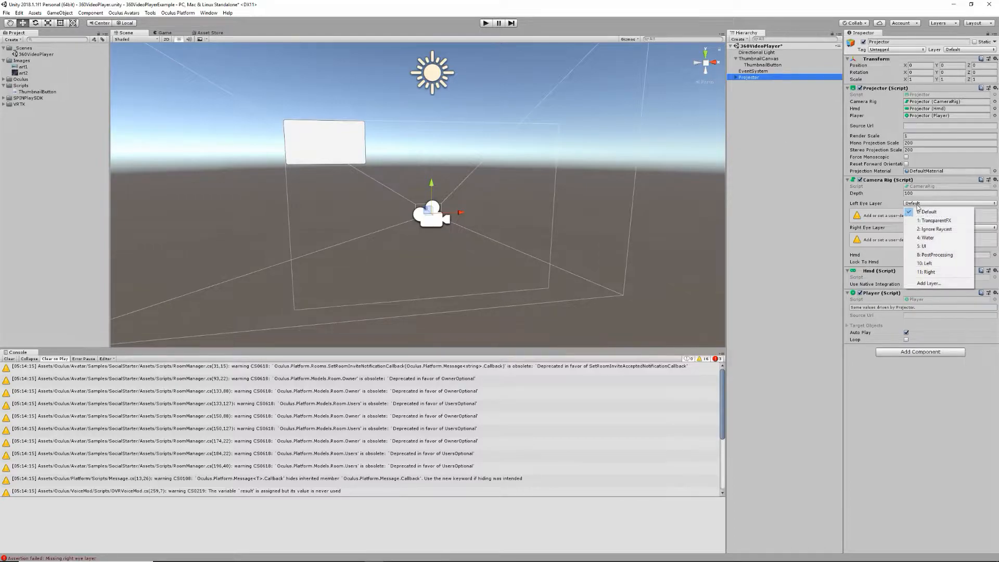
click(926, 262)
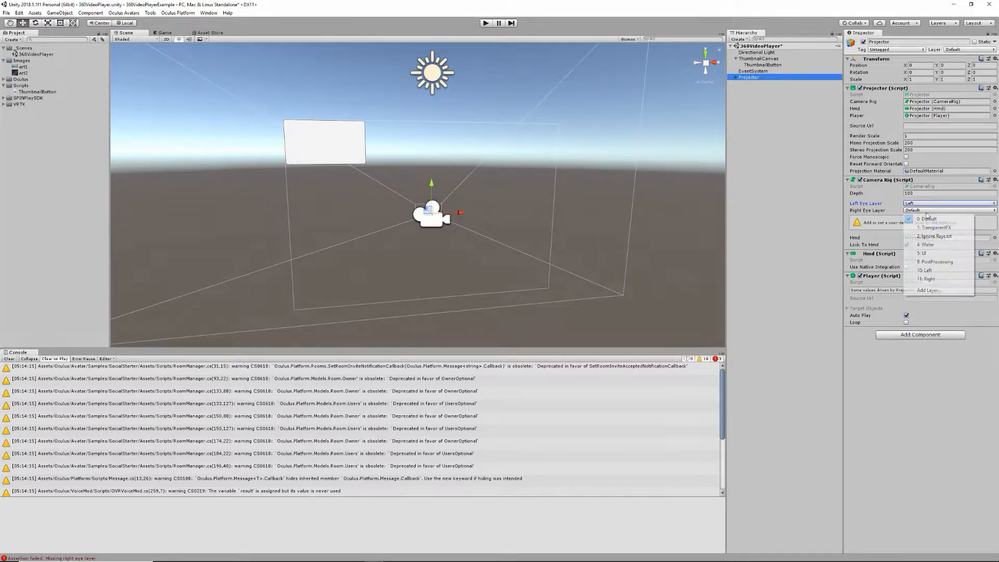
click(926, 279)
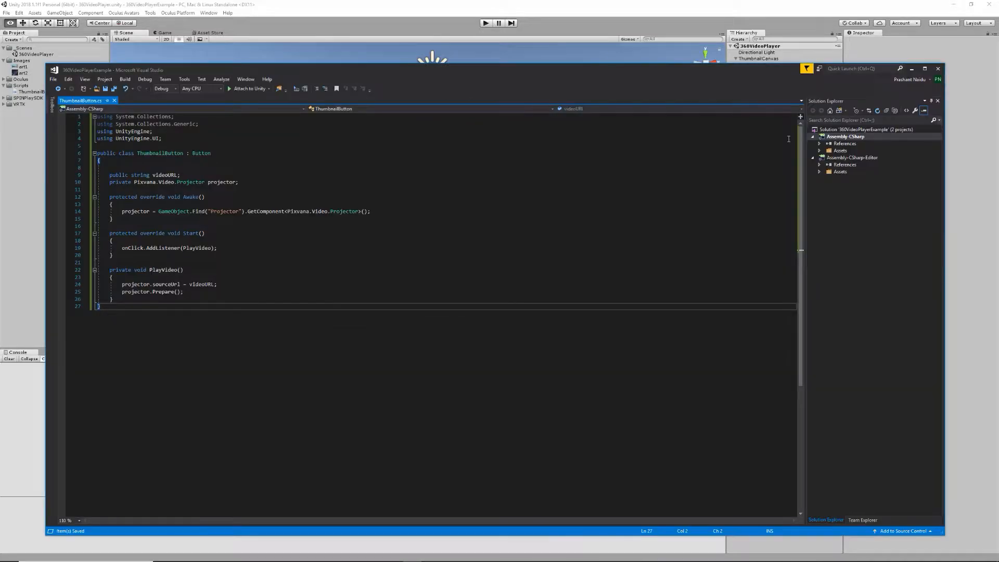
mouse_move(313, 204)
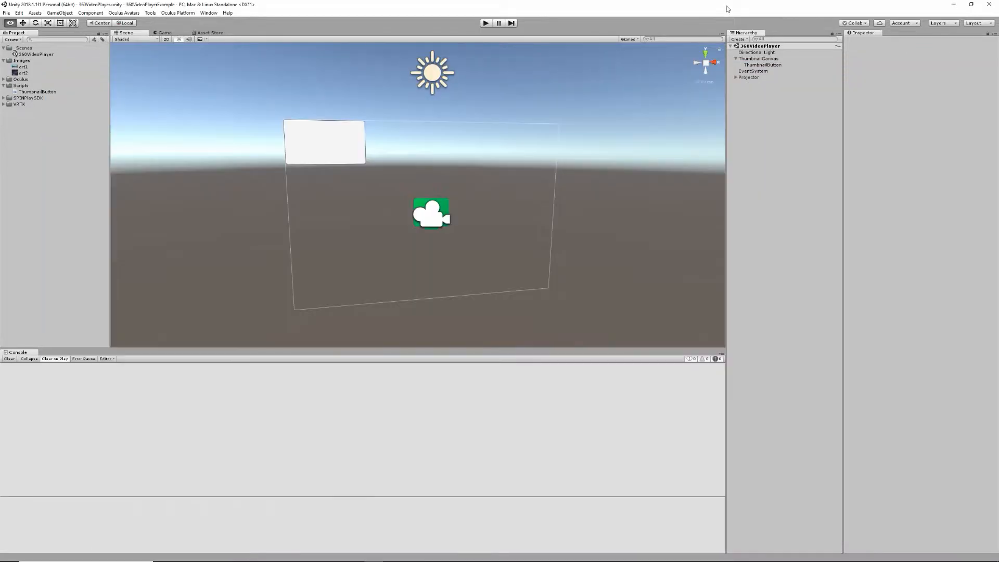
Make ThumbnailButton.cs find the Projector and on click set sourceUrl to videoURL and Prepare
click(749, 77)
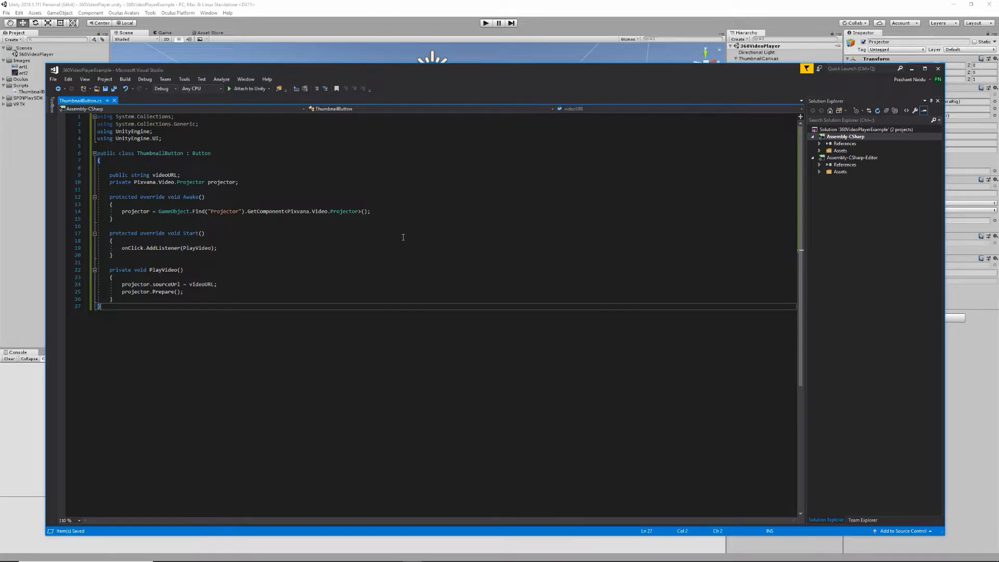
mouse_move(635, 98)
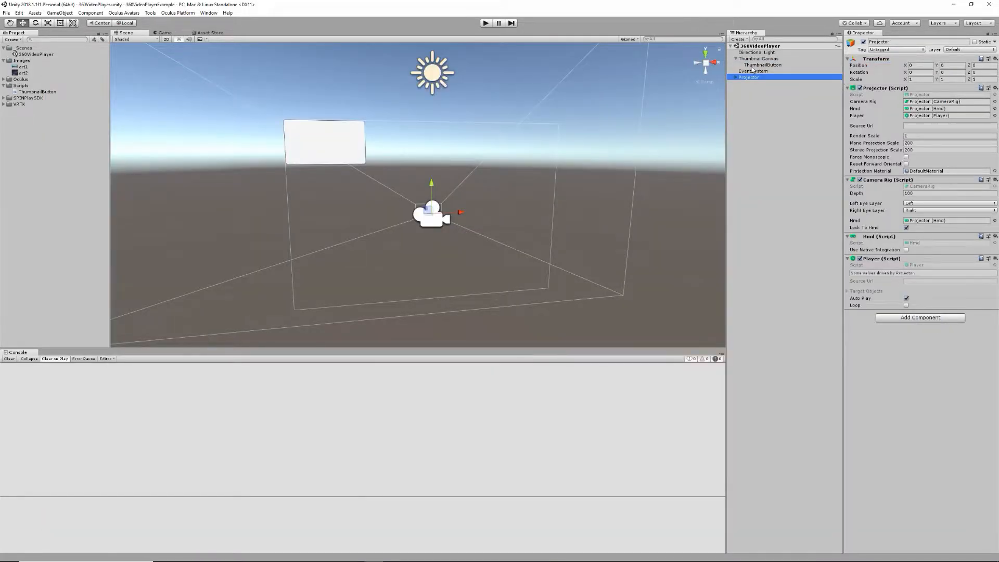
Remove ThumbnailButton's standard Button, set its script's target image, highlight and pressed colours
click(763, 64)
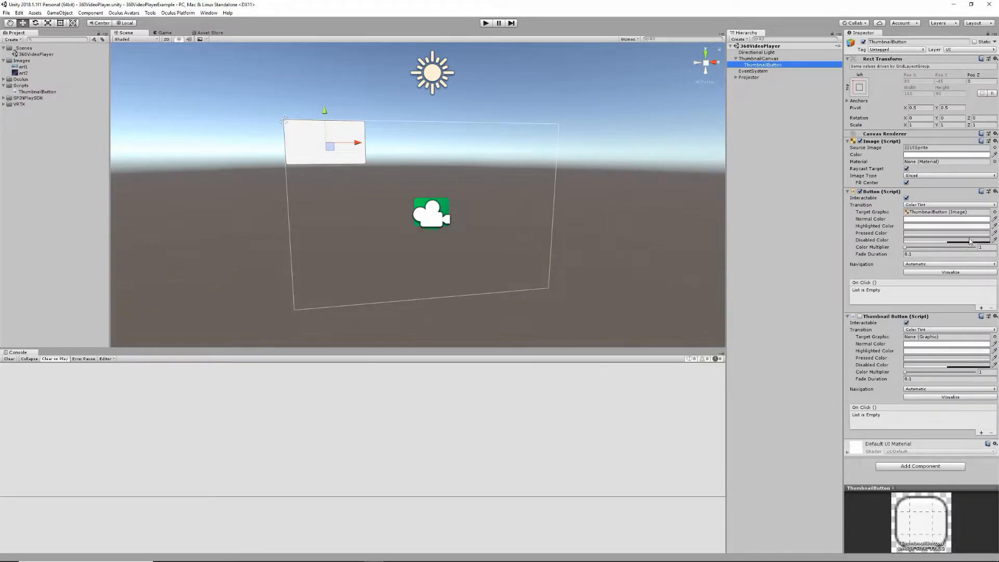
click(988, 191)
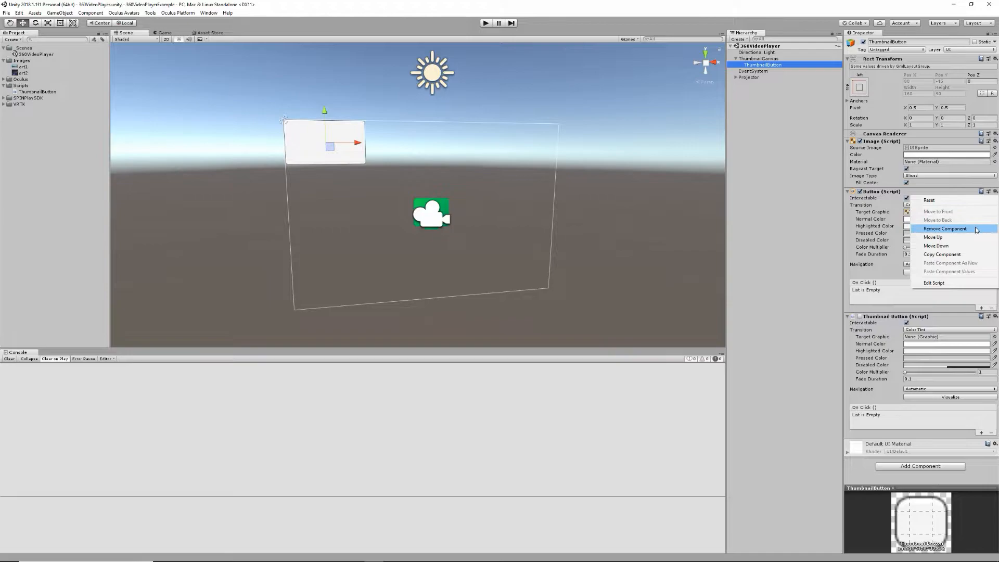
click(945, 228)
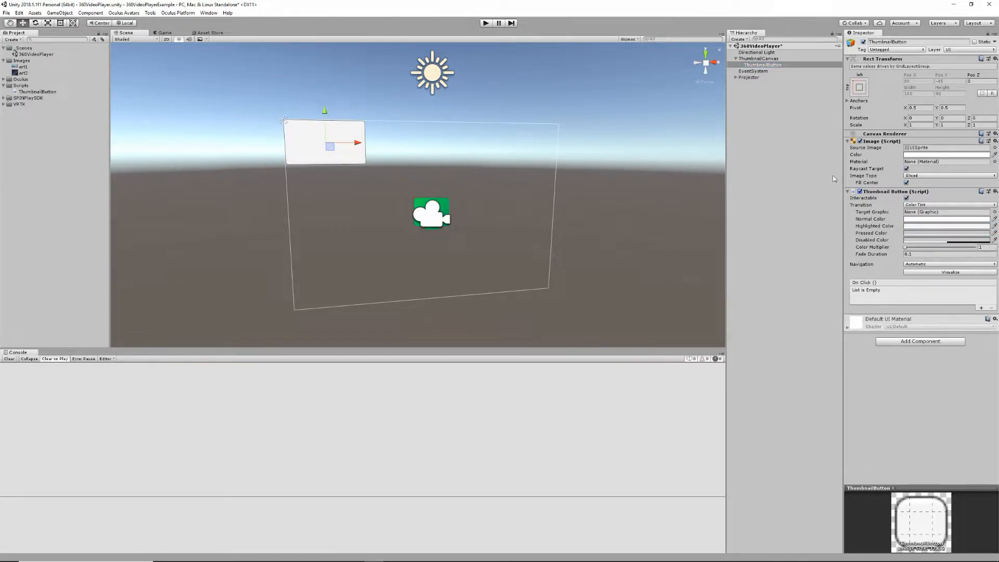
click(763, 64)
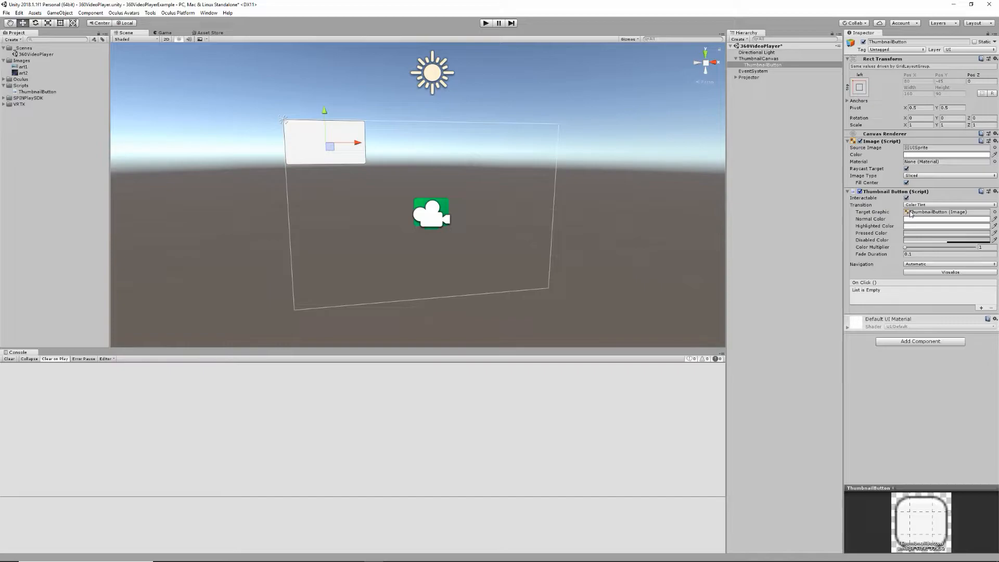
click(946, 219)
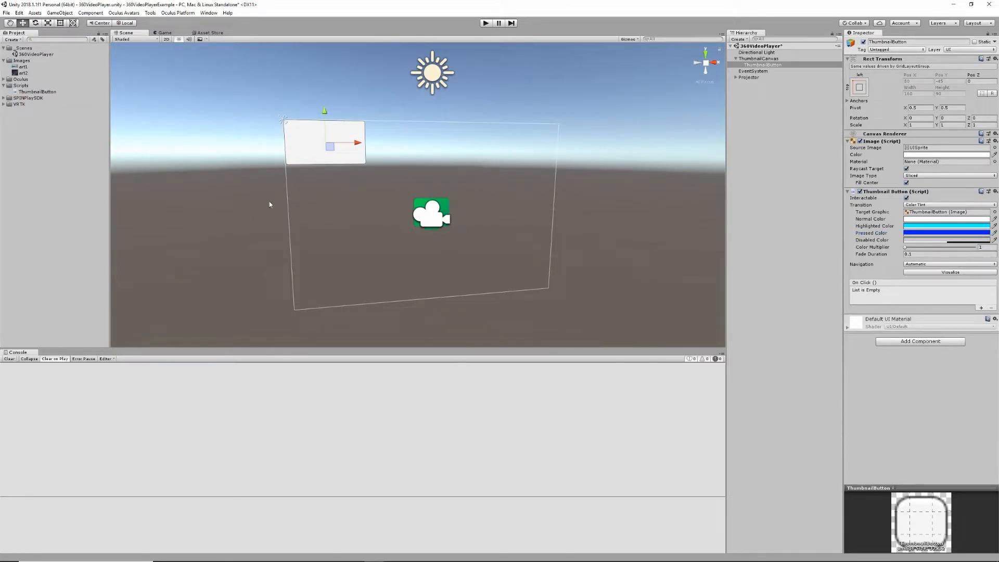
right_click(269, 204)
text(Prefabs)
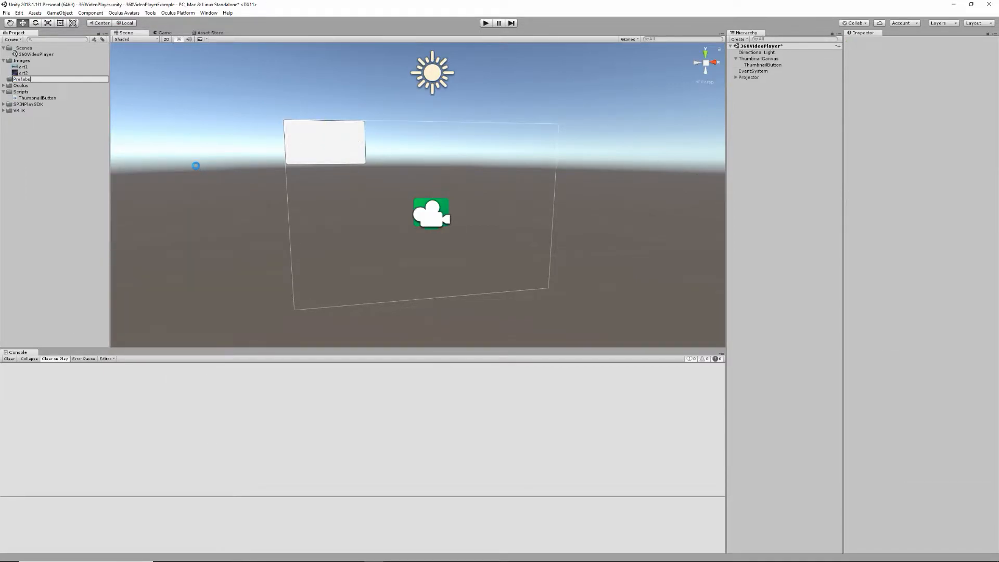
Name the new folder Prefabs and inspect the ThumbnailButton prefab inside it
click(22, 85)
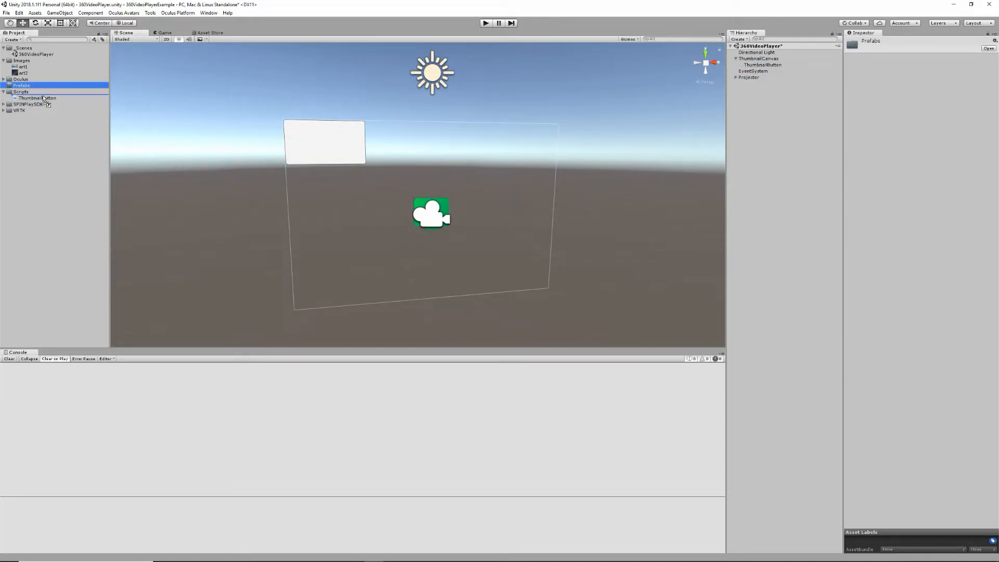
click(37, 91)
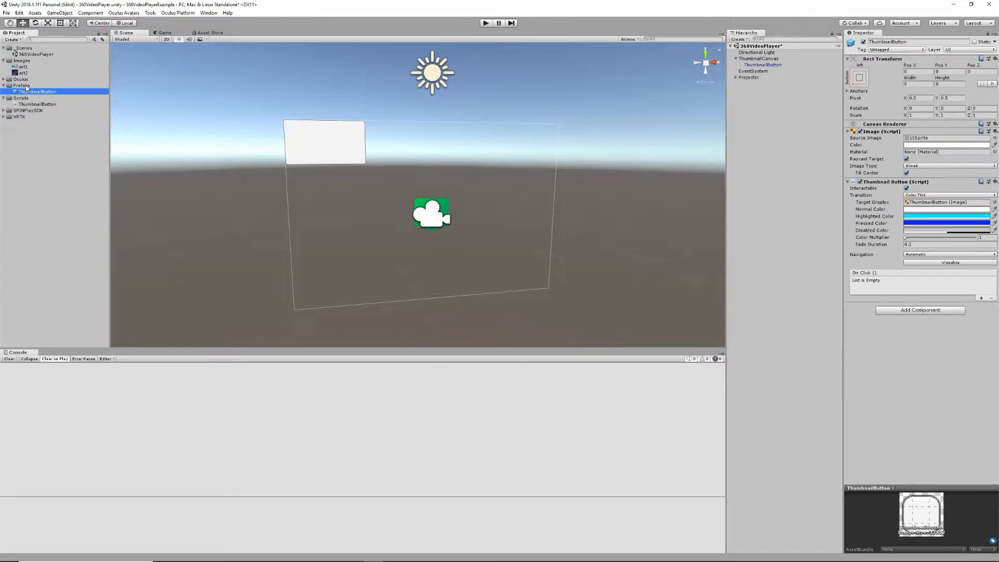
mouse_move(327, 102)
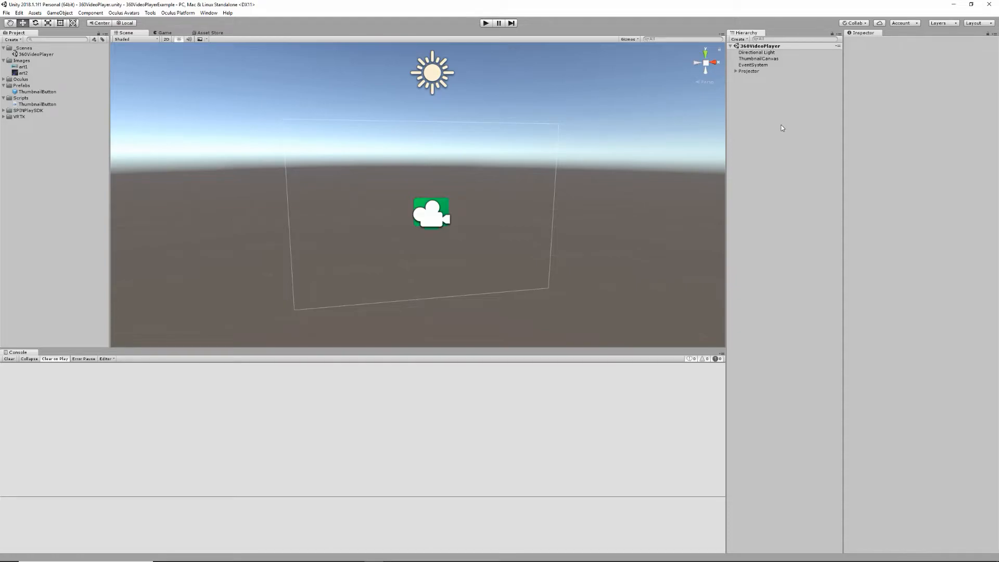
Add a new PlaylistManager script component to ThumbnailCanvas and open the script file
click(758, 59)
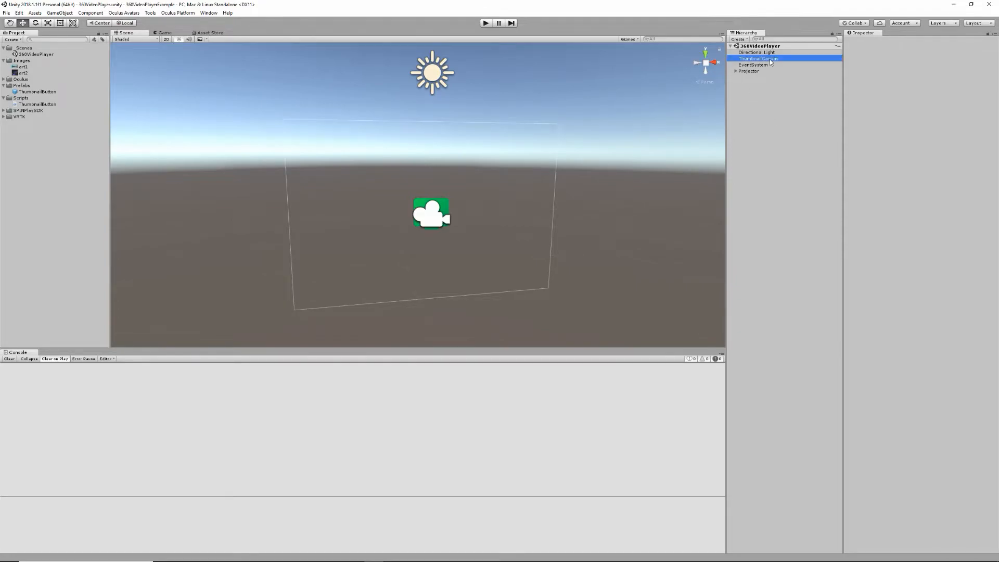
click(758, 58)
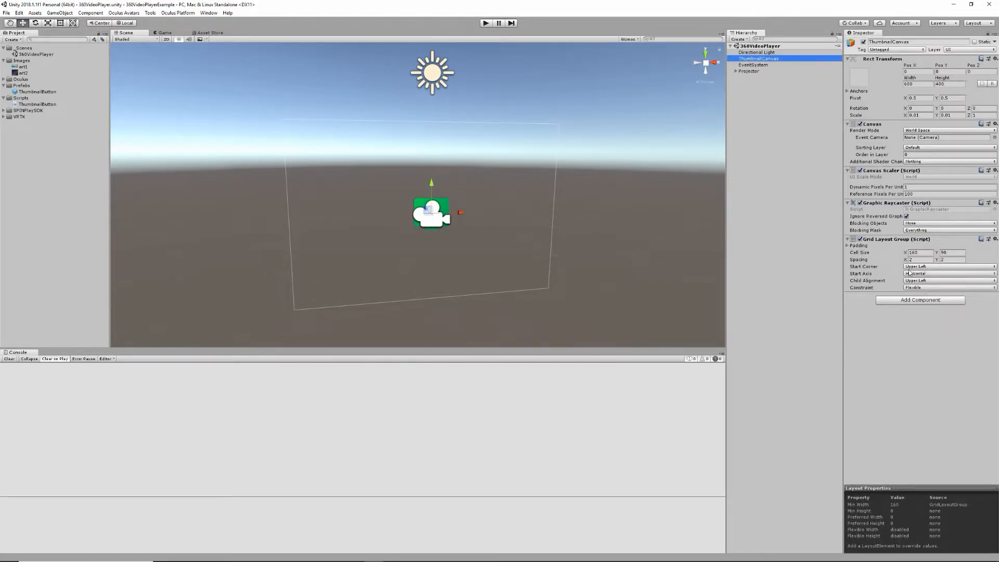
click(919, 300)
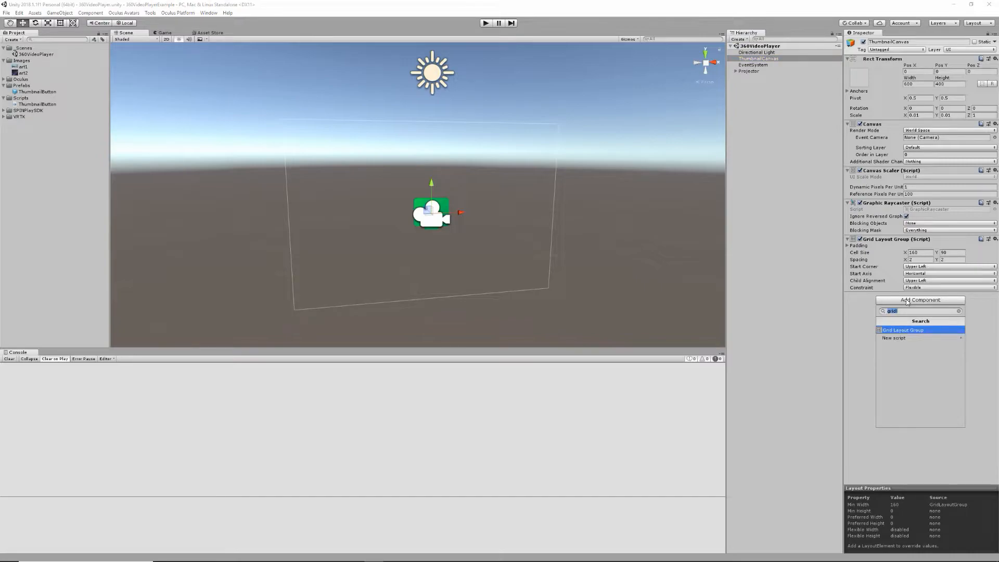
click(895, 338)
text(PlaylistManager)
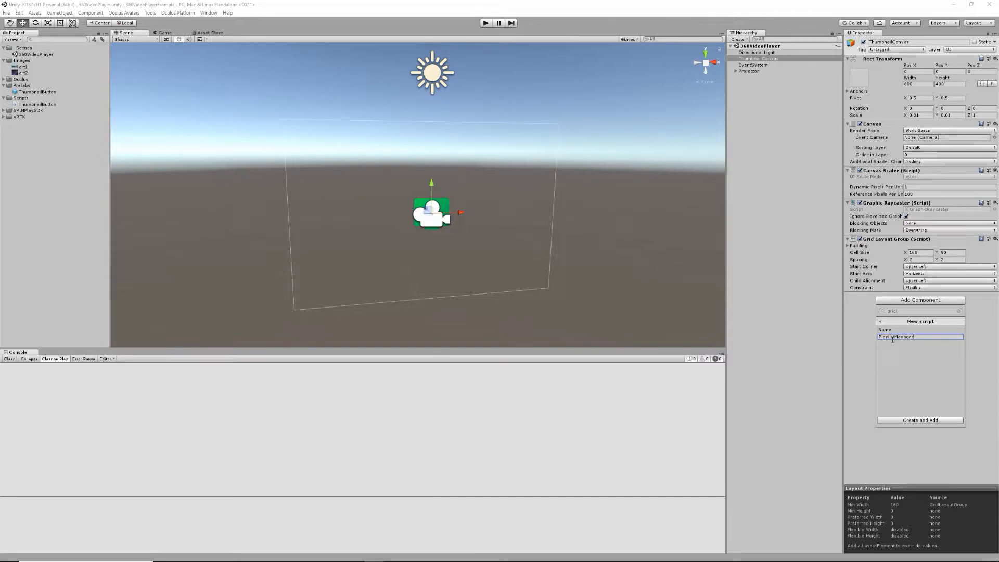
click(920, 420)
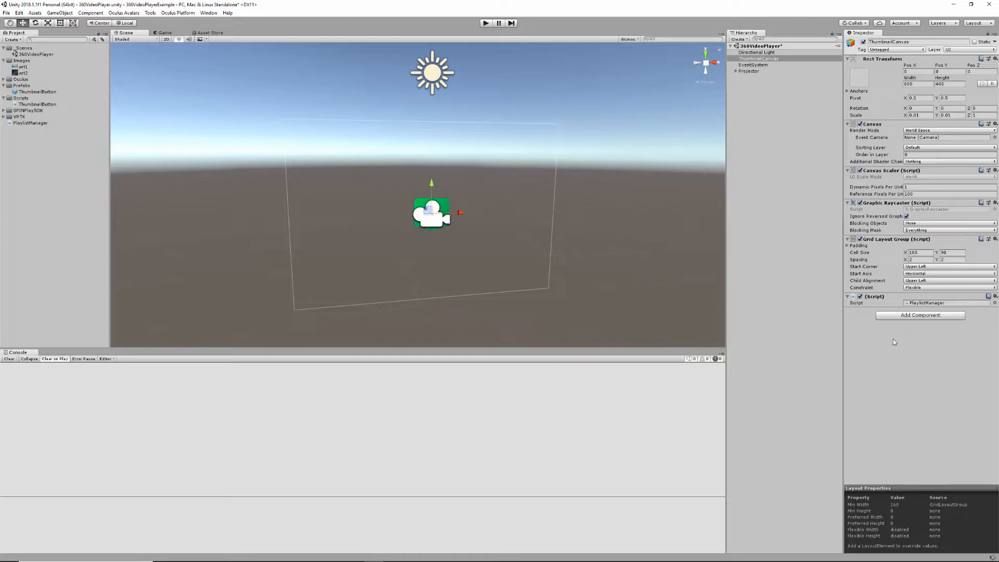
click(30, 122)
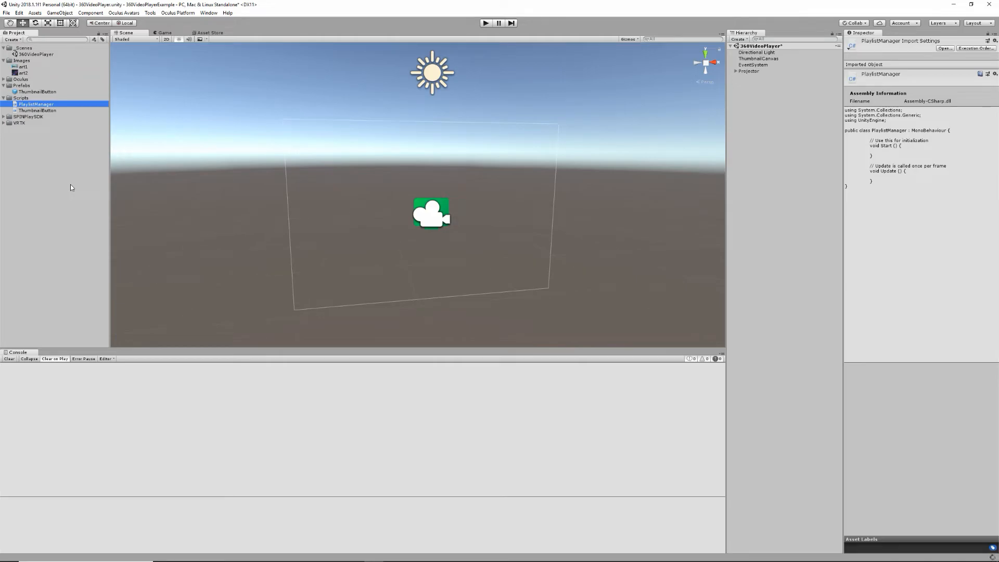
double_click(37, 104)
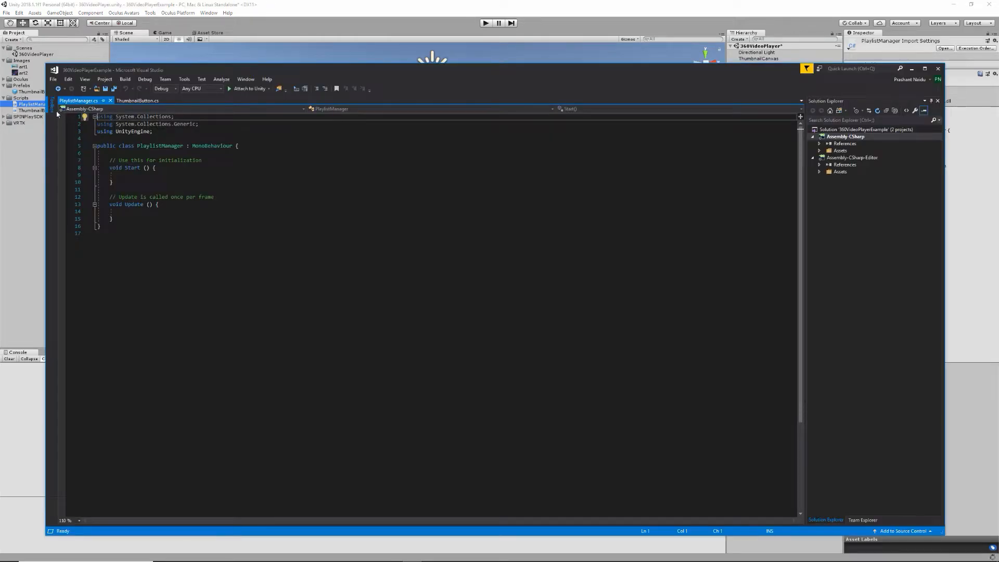
Switch programs to view the ThumbnailButton.cs code for reference
click(393, 553)
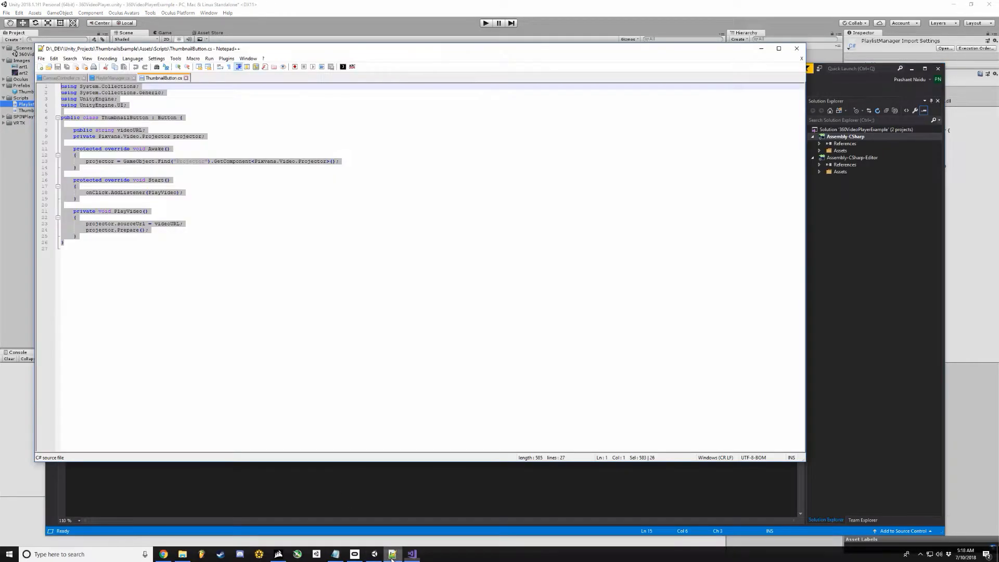
click(112, 77)
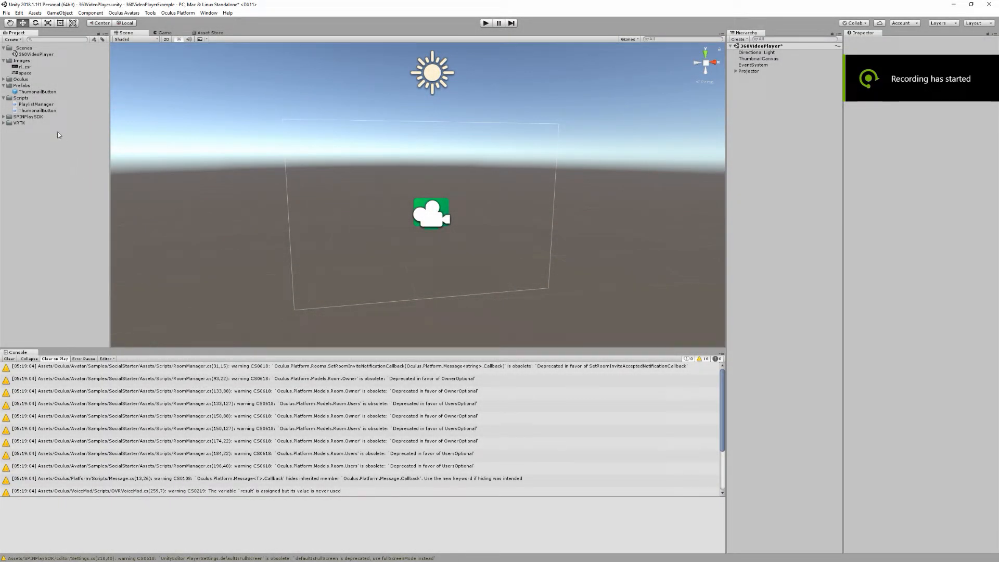
Import the car and space images as Sprite (2D and UI), then select ThumbnailCanvas
click(25, 67)
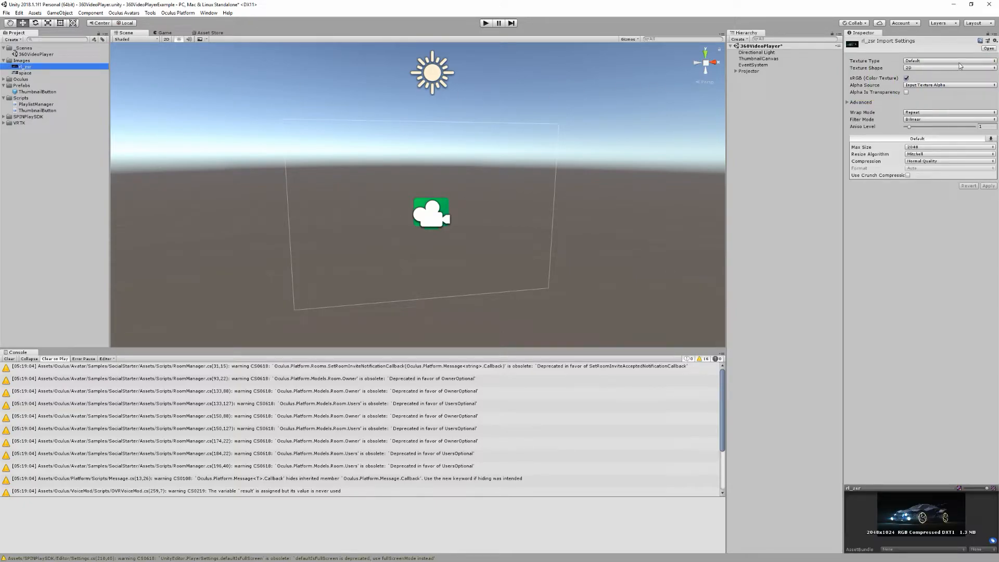
click(948, 60)
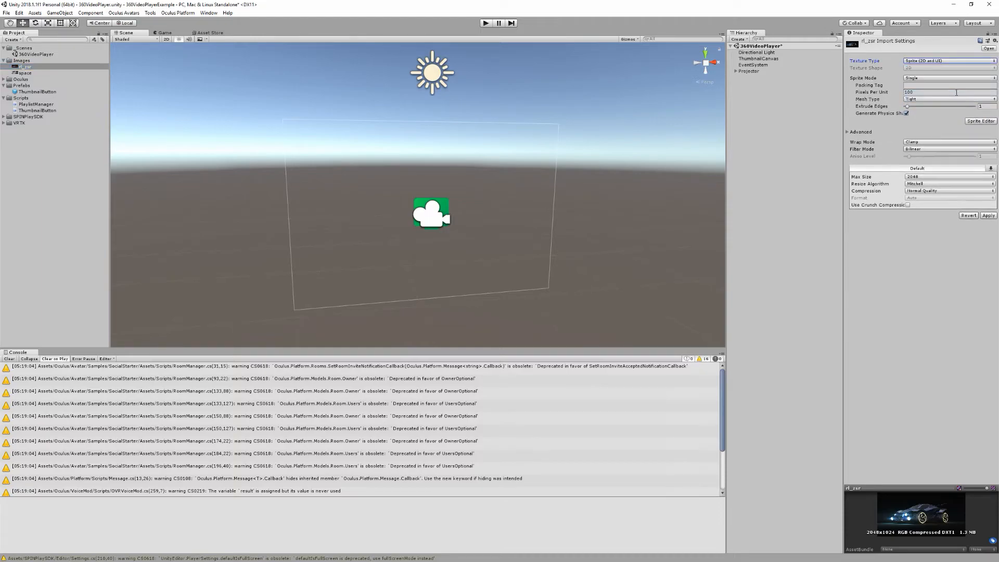
click(989, 215)
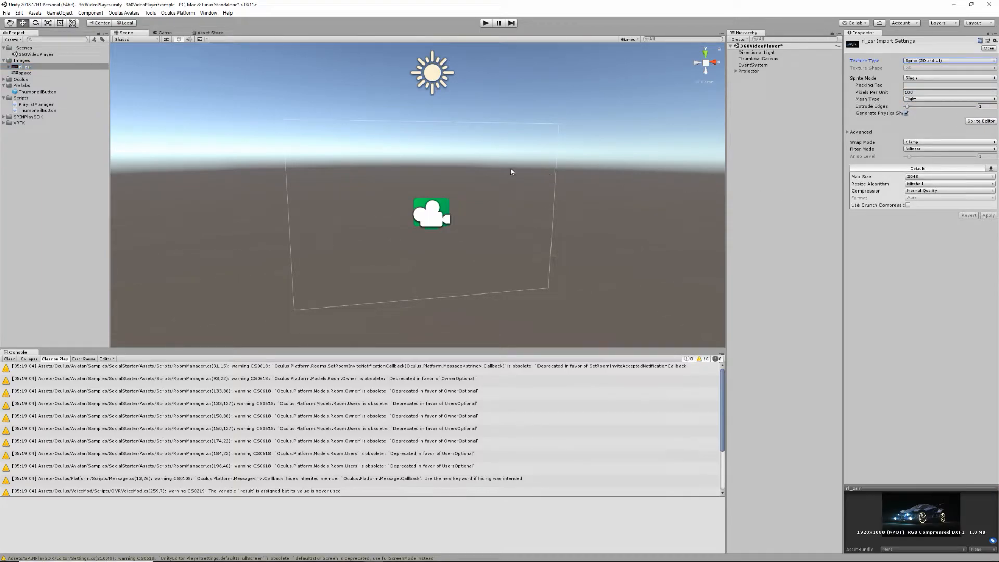
click(25, 72)
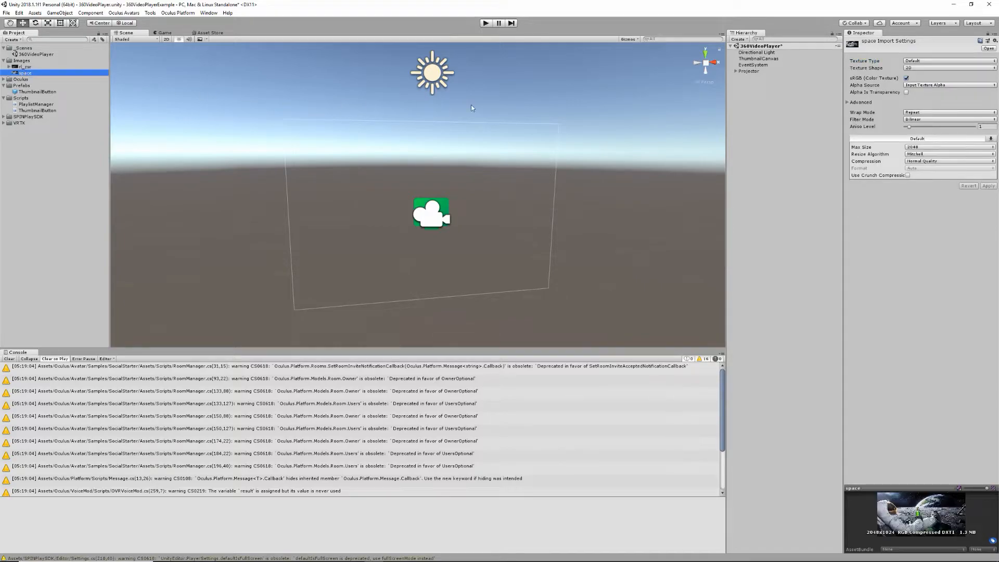
click(946, 61)
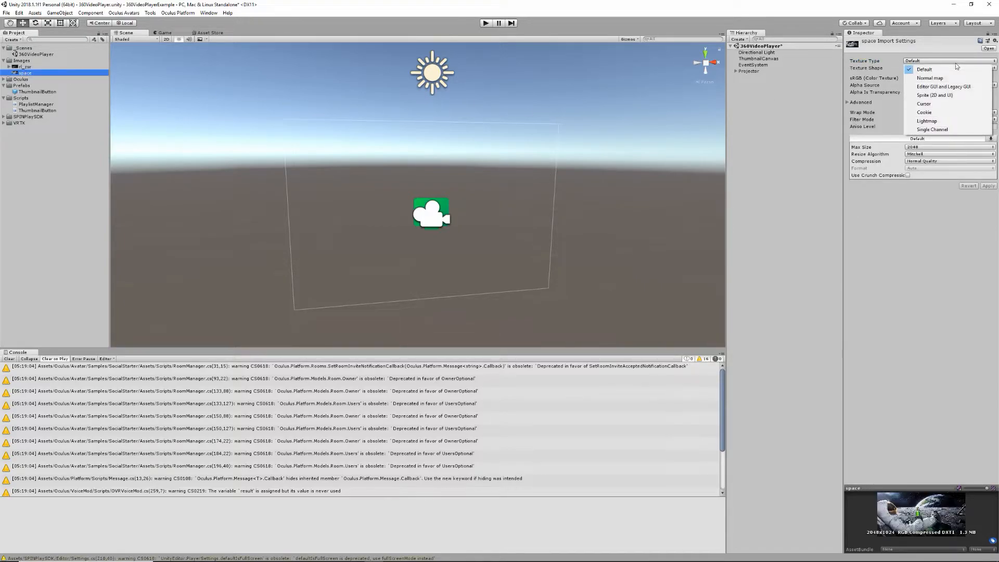
click(936, 95)
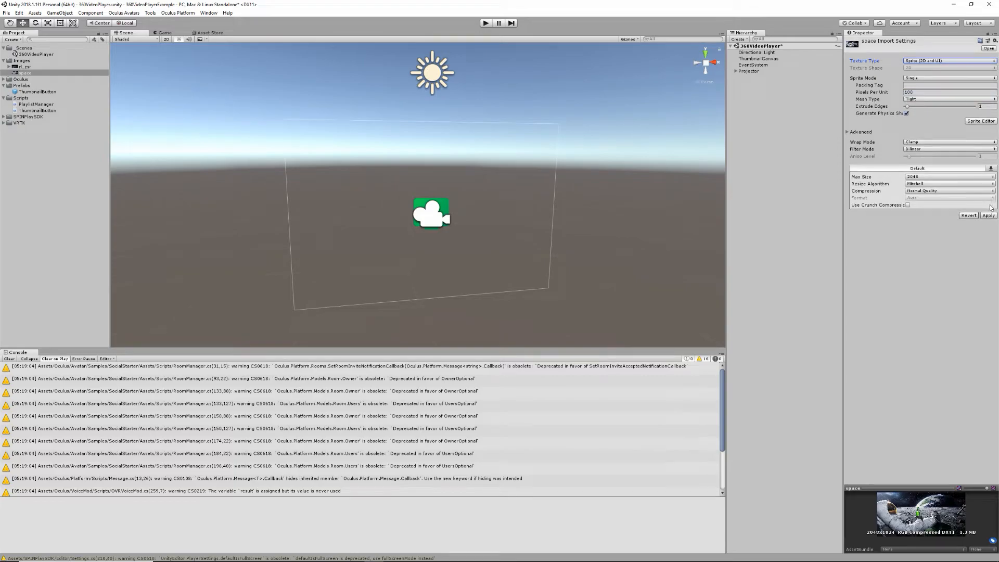
click(988, 215)
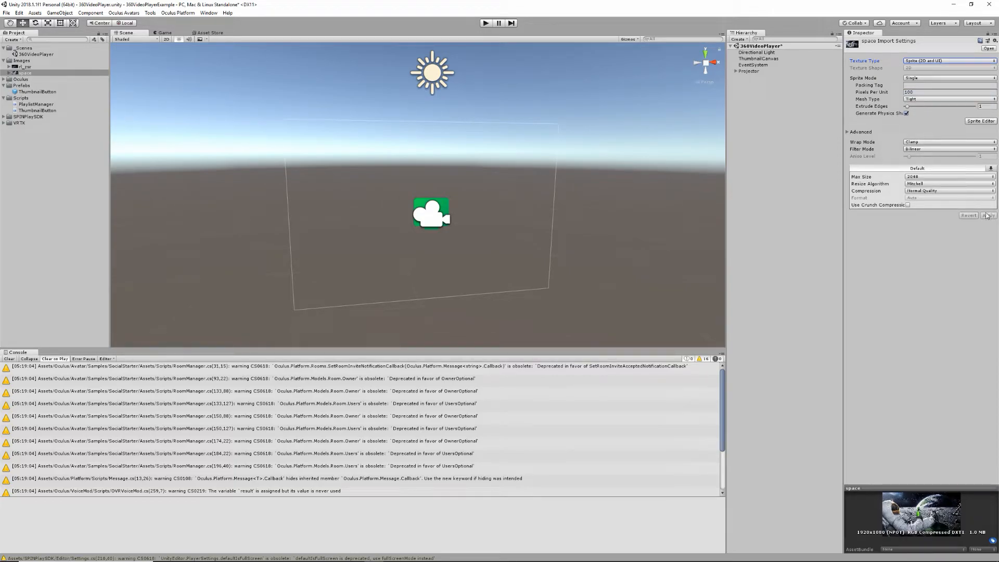
click(758, 58)
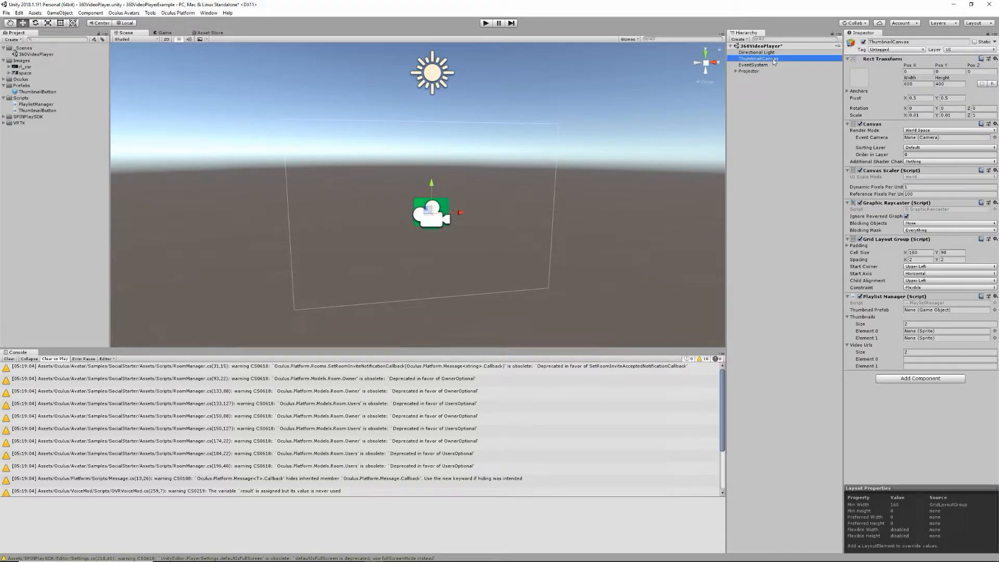
mouse_move(97, 102)
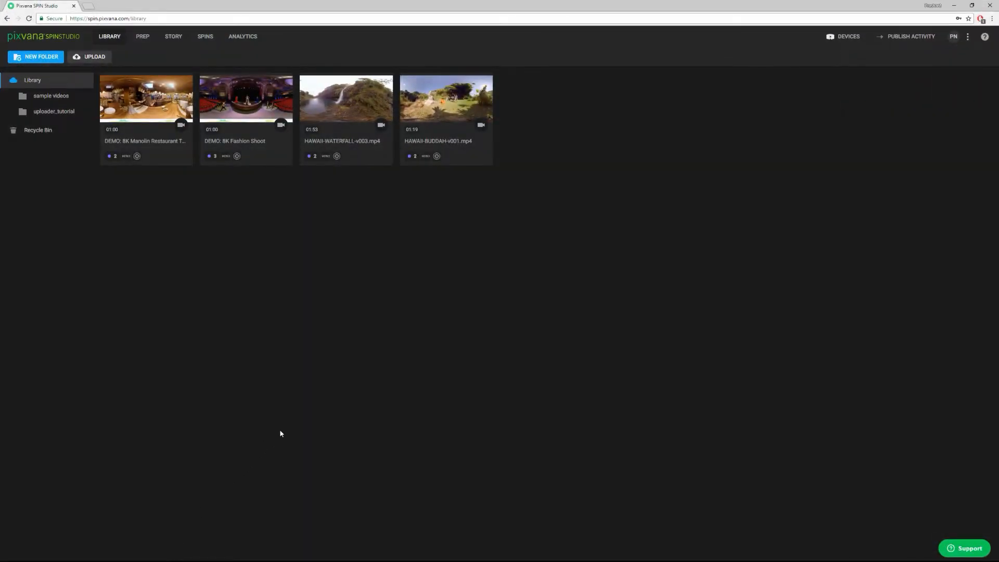
click(340, 99)
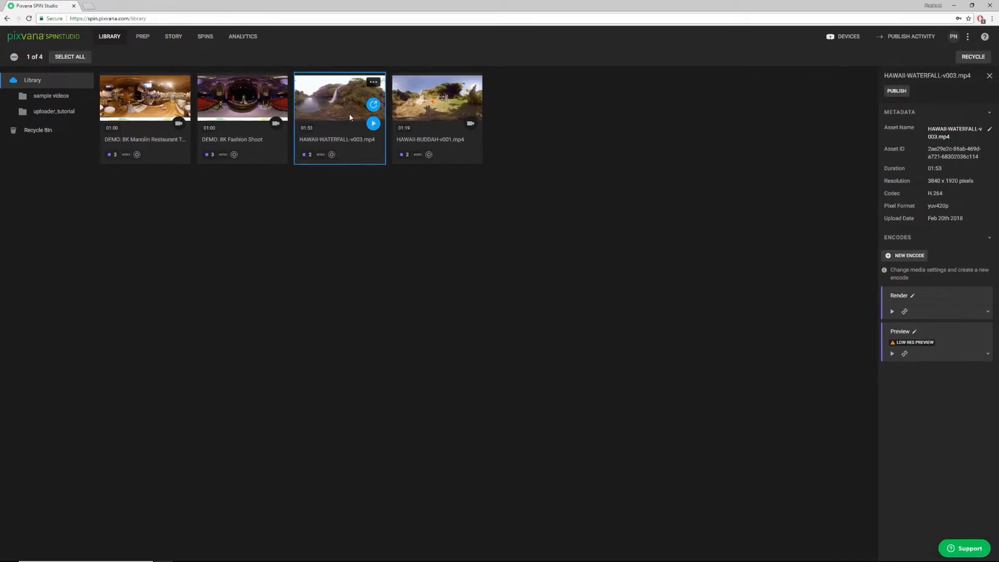
mouse_move(855, 304)
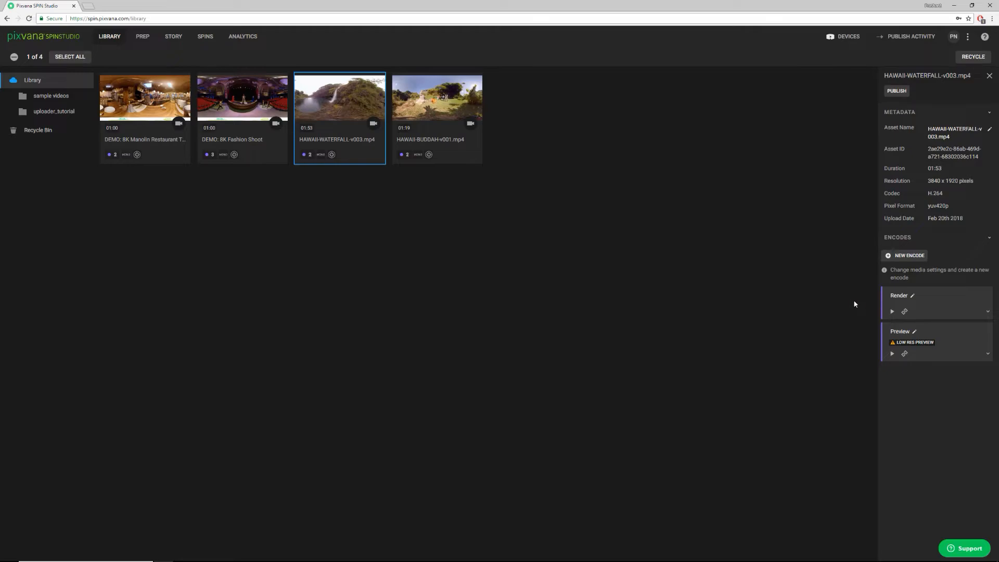
click(905, 311)
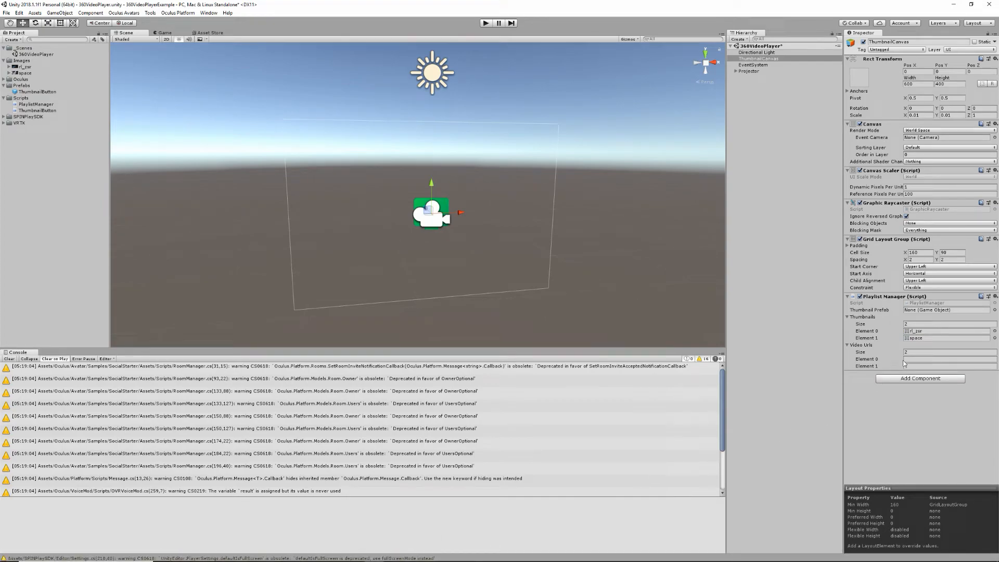
text(https://spin.pixvana.com/media/91b4fa2)
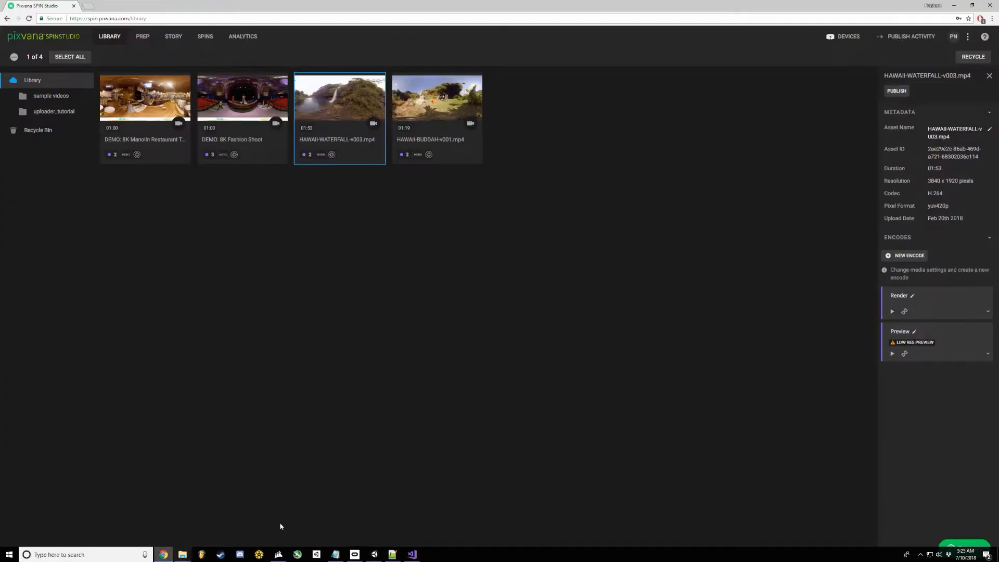
click(438, 99)
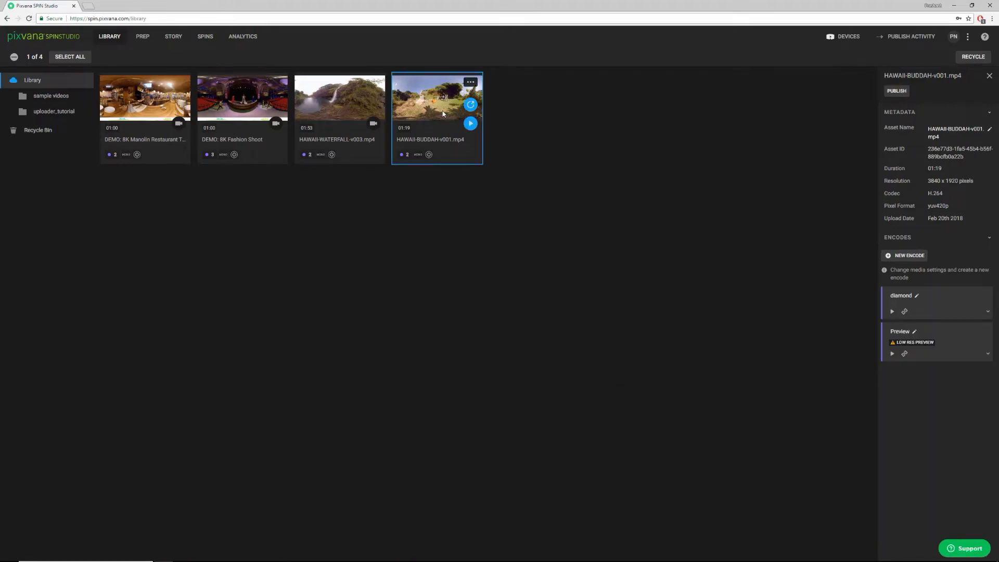
click(905, 312)
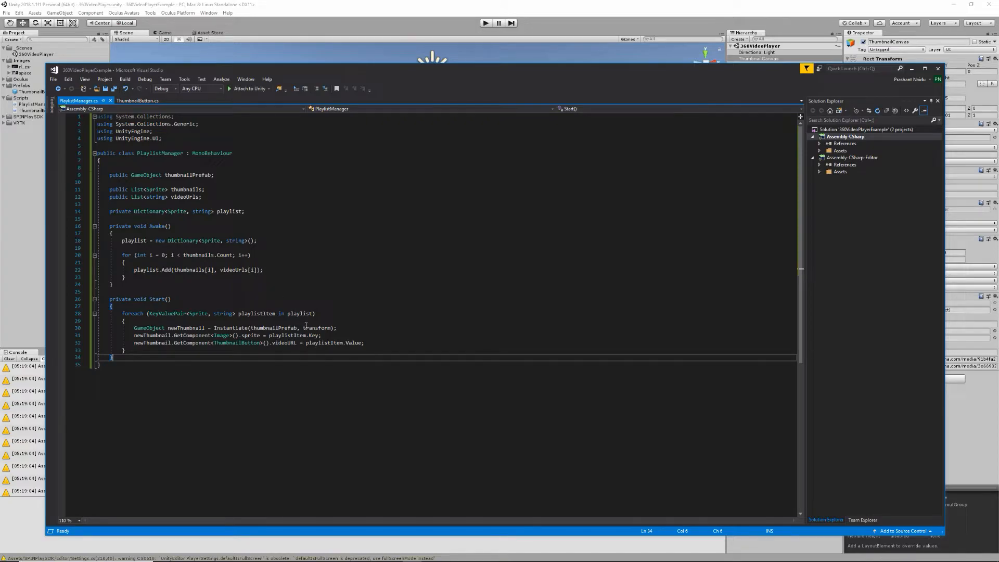
mouse_move(290, 328)
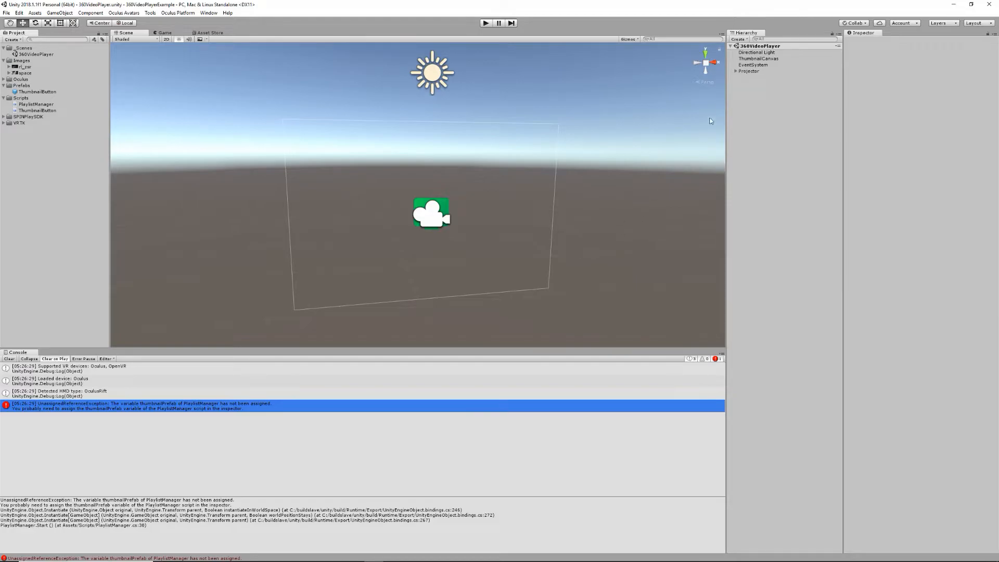
Assign the ThumbnailButton prefab to ThumbnailCanvas's Playlist Manager Thumbnail Prefab field
click(758, 58)
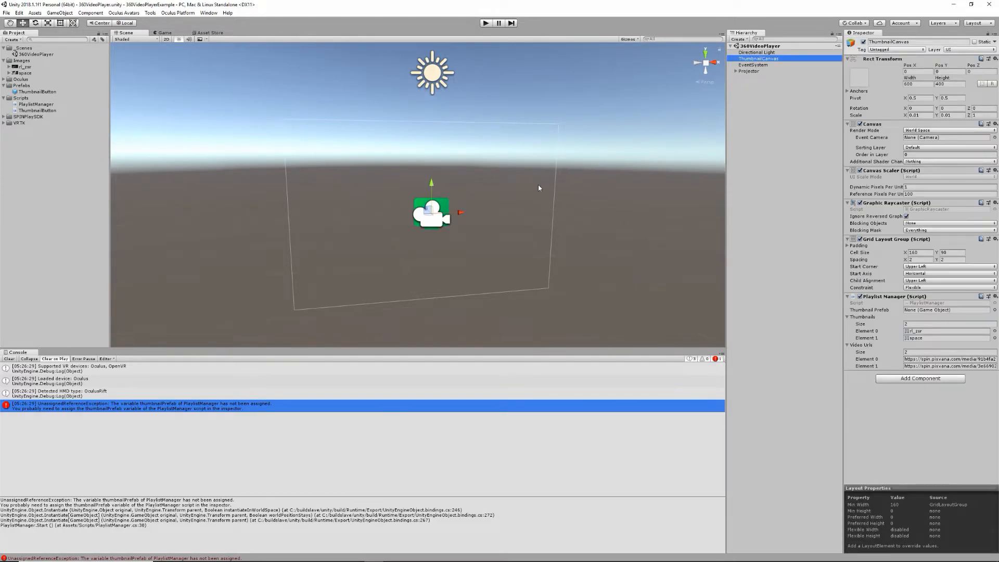
click(37, 91)
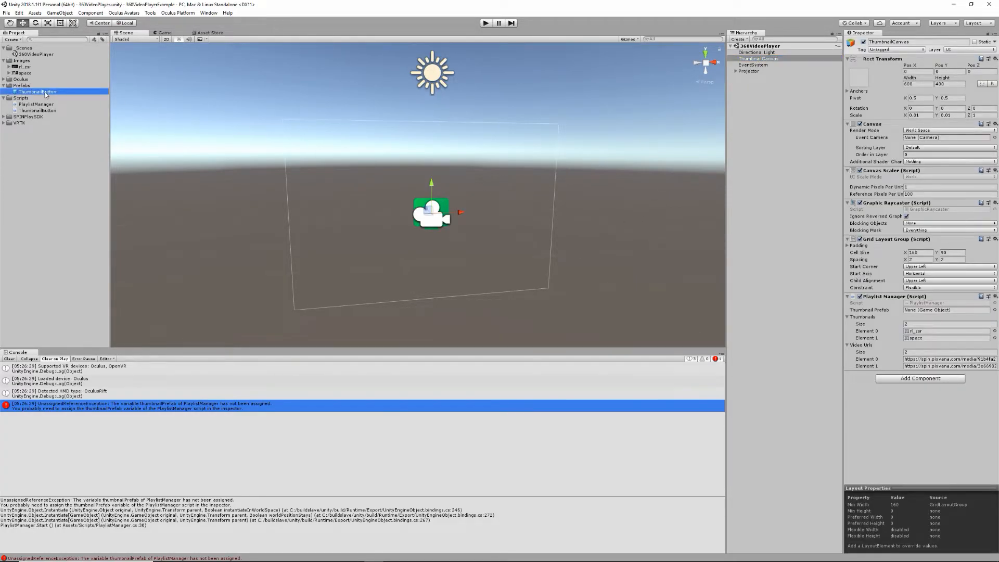
click(758, 58)
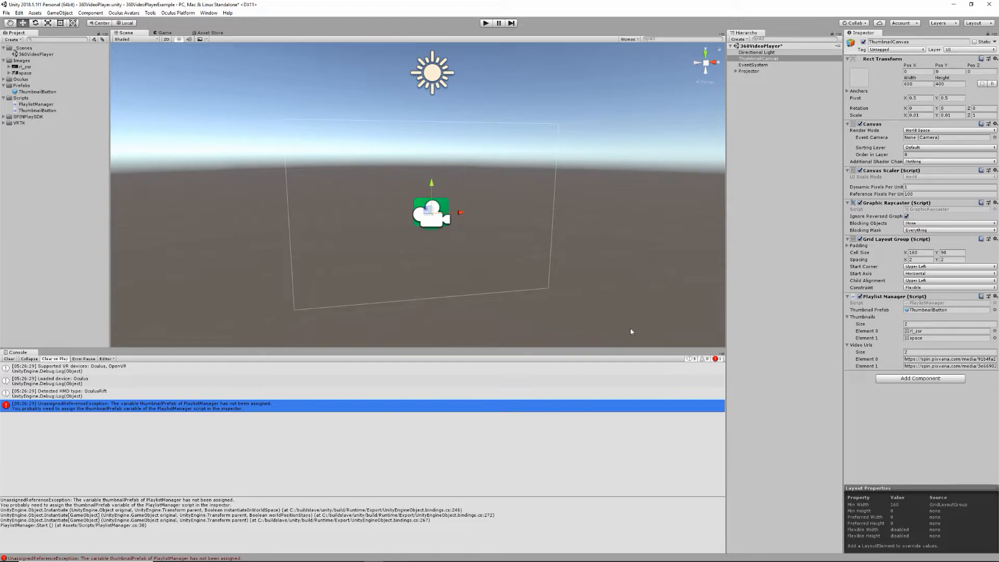
mouse_move(741, 307)
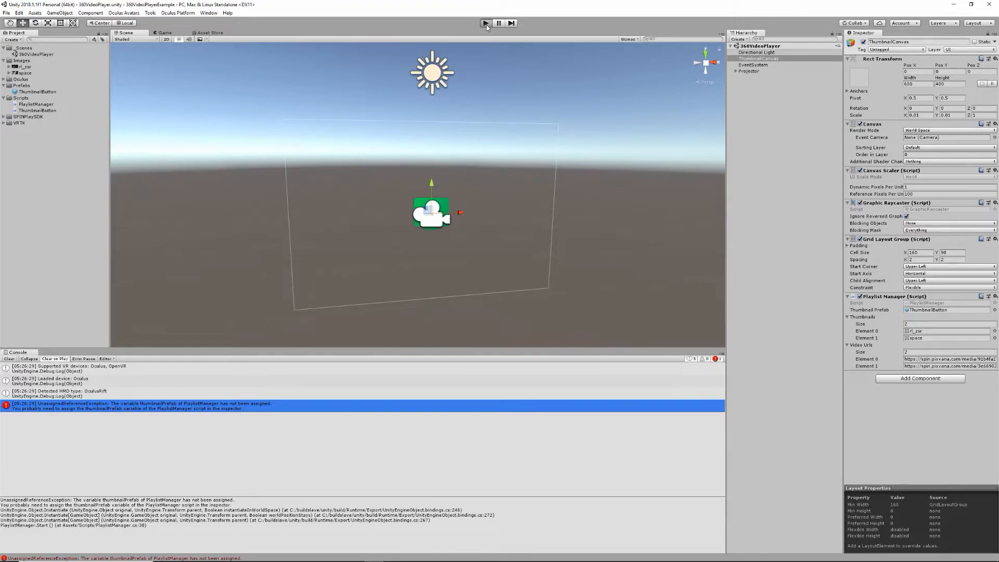
Stop the running scene, then start Play mode again
click(485, 23)
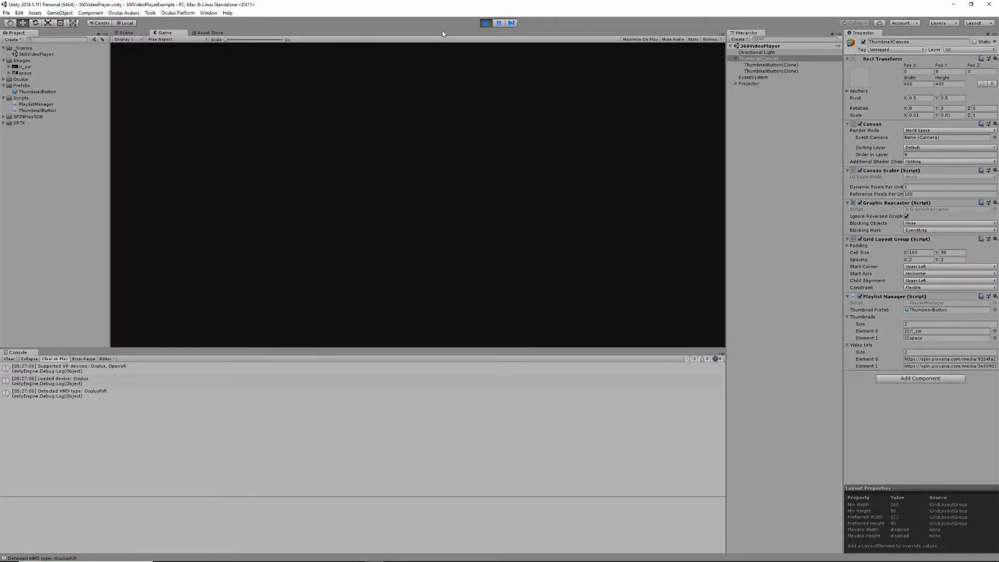
click(125, 32)
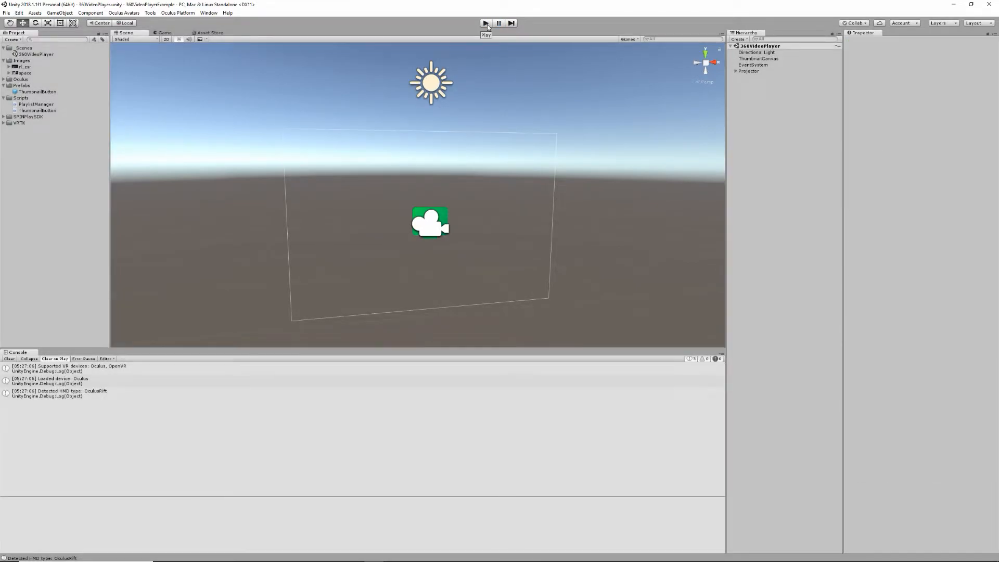
click(485, 23)
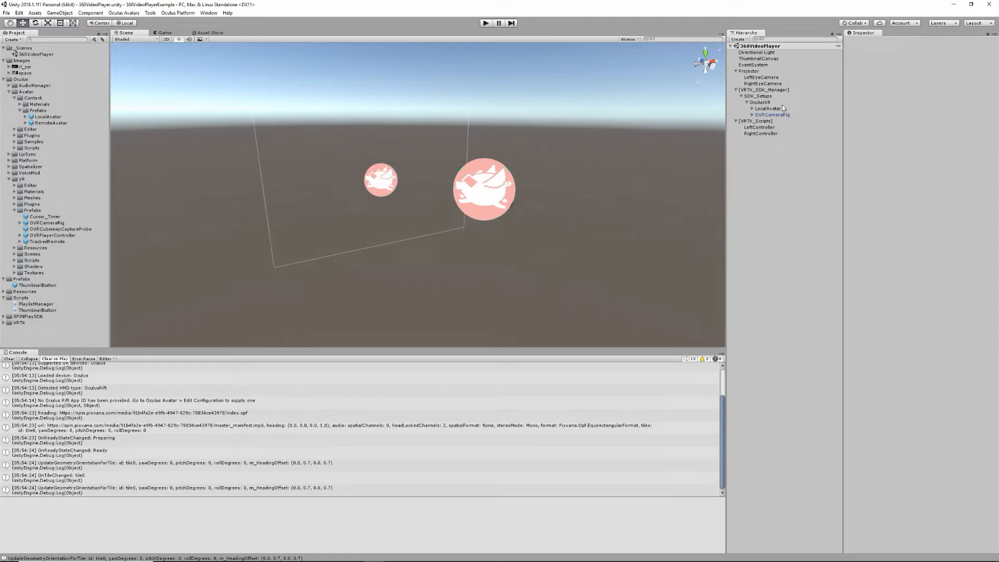
mouse_move(790, 110)
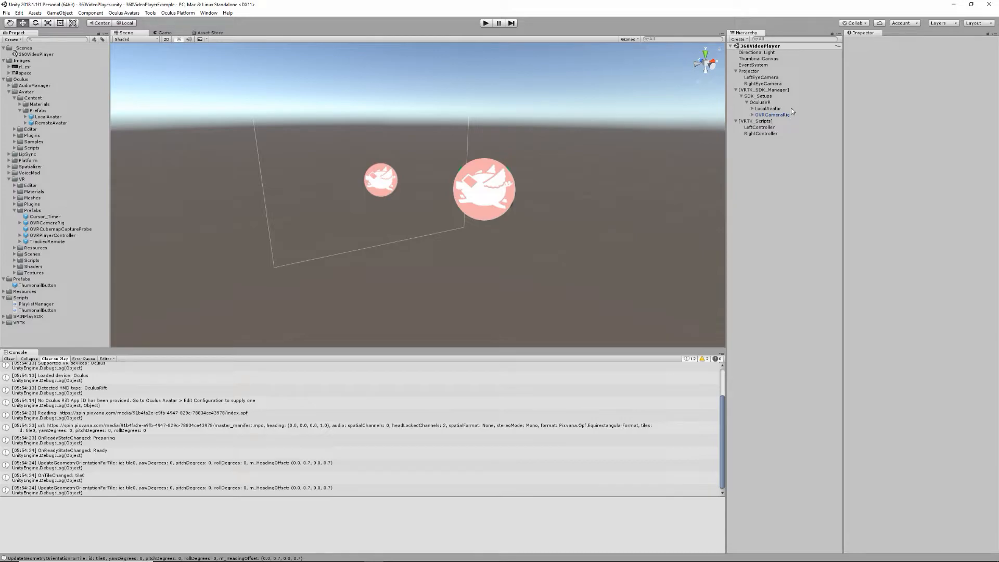
Inspect the components on RightController, ThumbnailCanvas and Projector in the Inspector
click(760, 133)
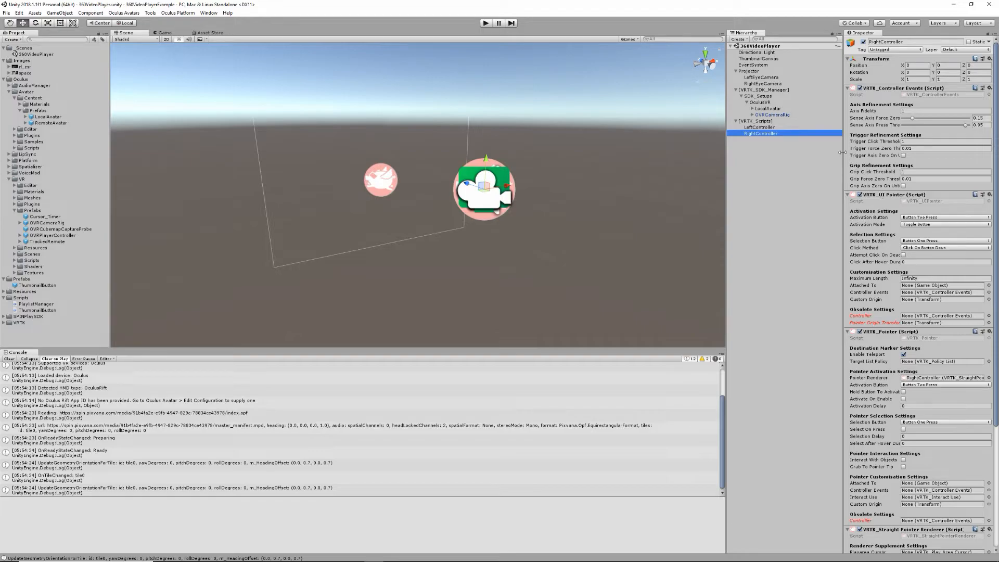
click(757, 58)
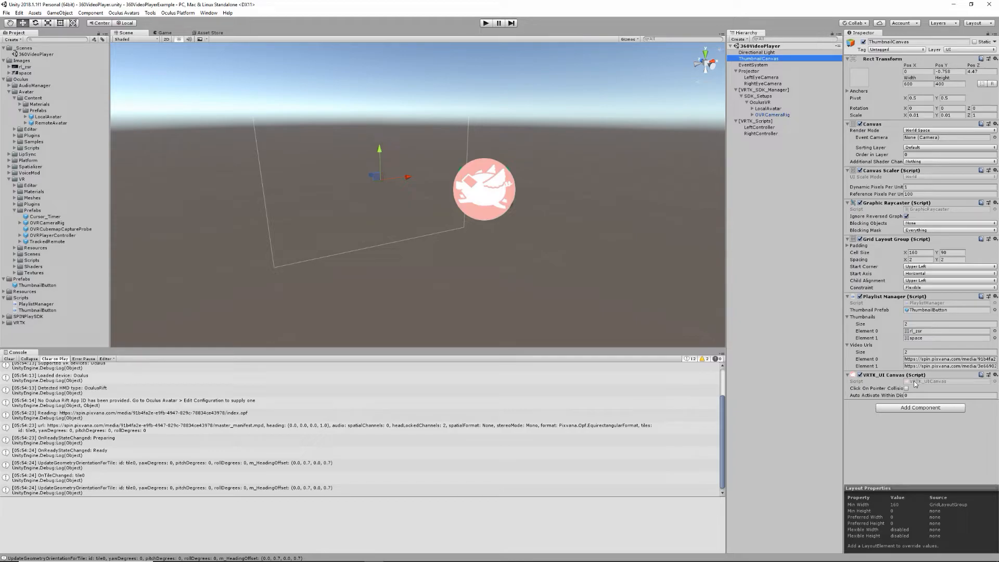
mouse_move(916, 383)
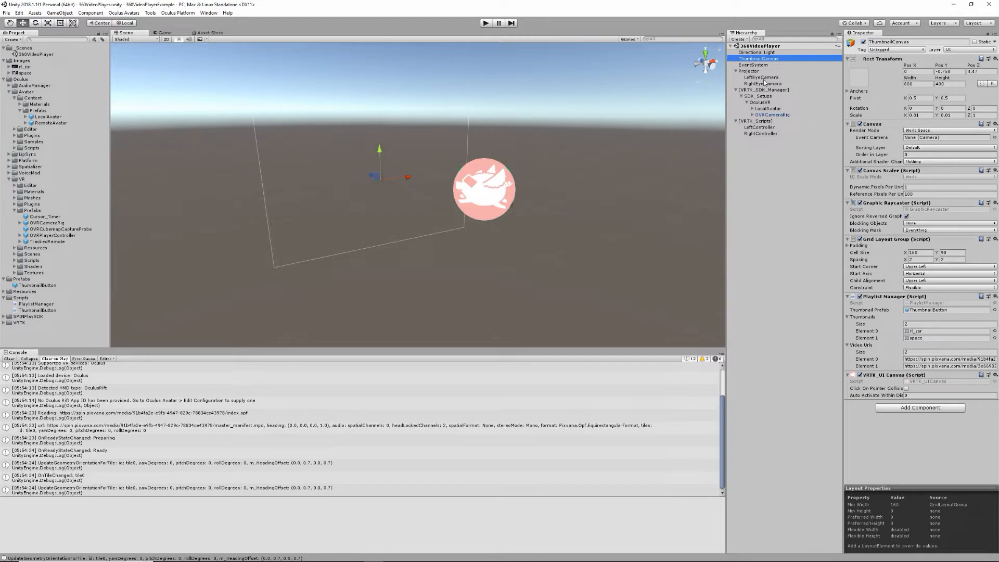
click(749, 71)
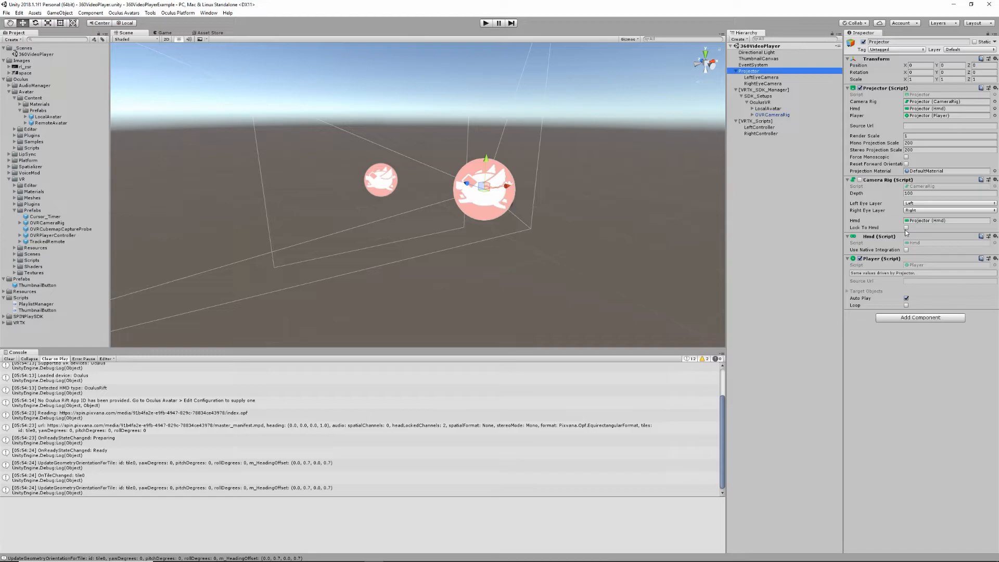
mouse_move(804, 218)
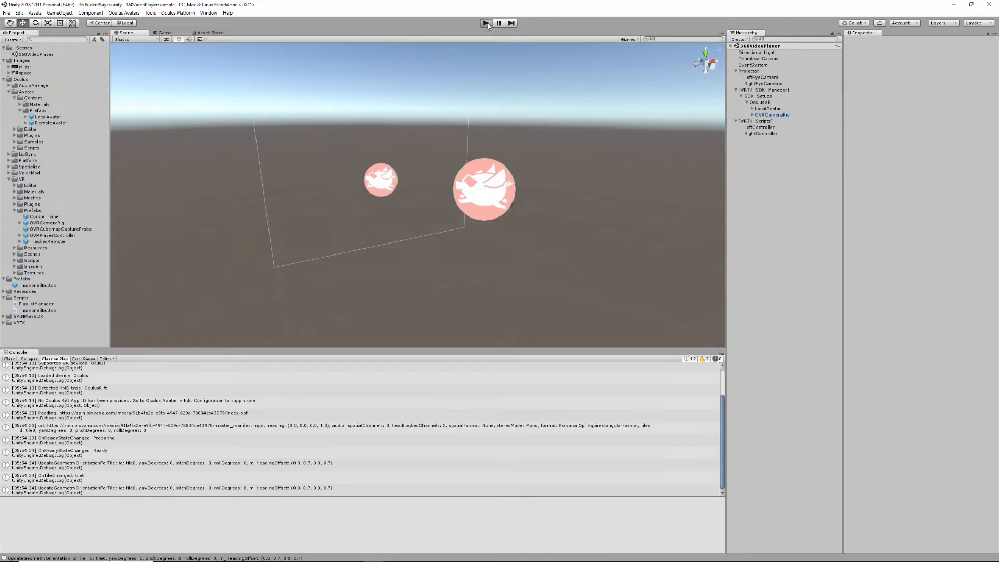
click(485, 23)
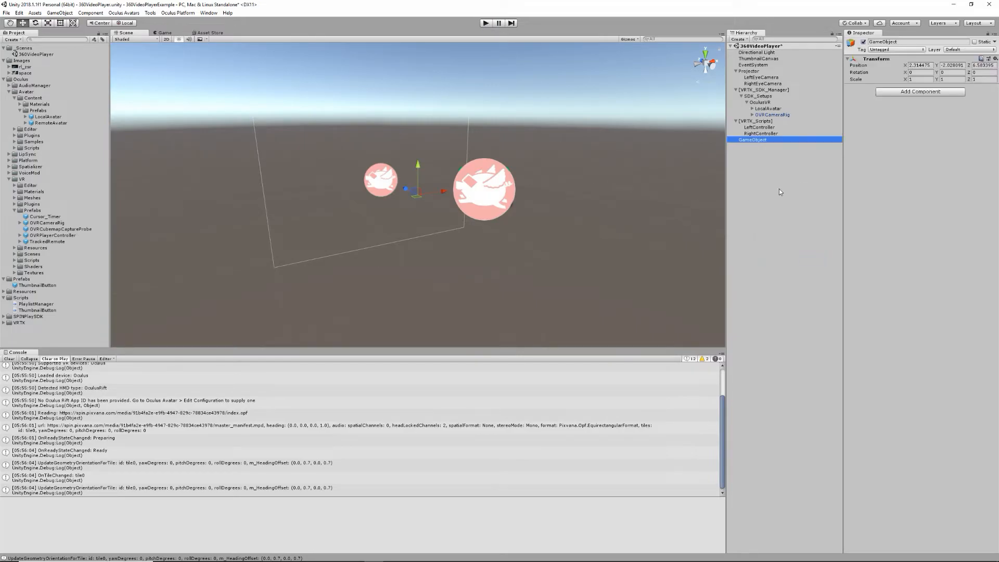
Rename the empty object CanvasController, attach a new CanvasController script, and open it
double_click(753, 139)
text(CanvasController)
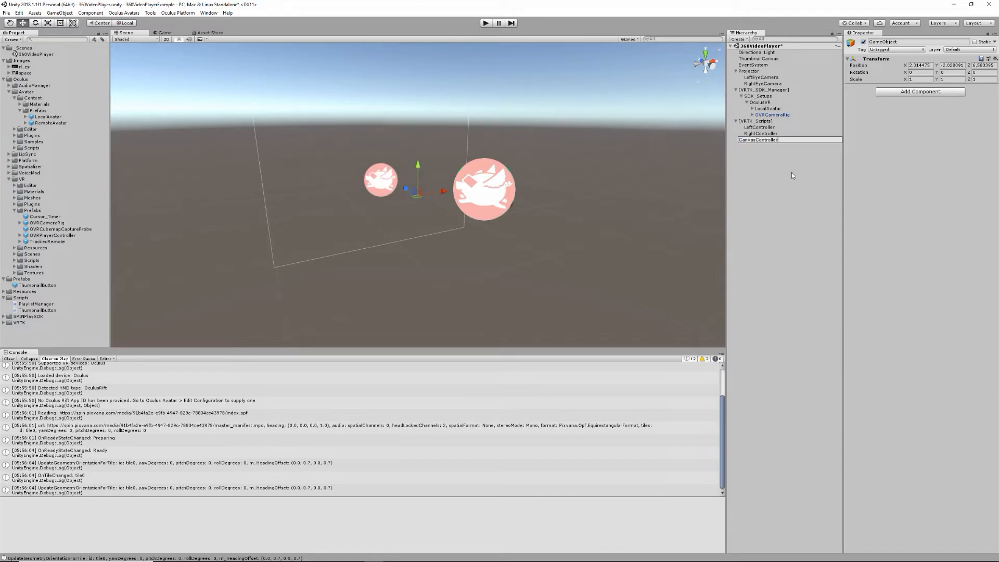
click(758, 139)
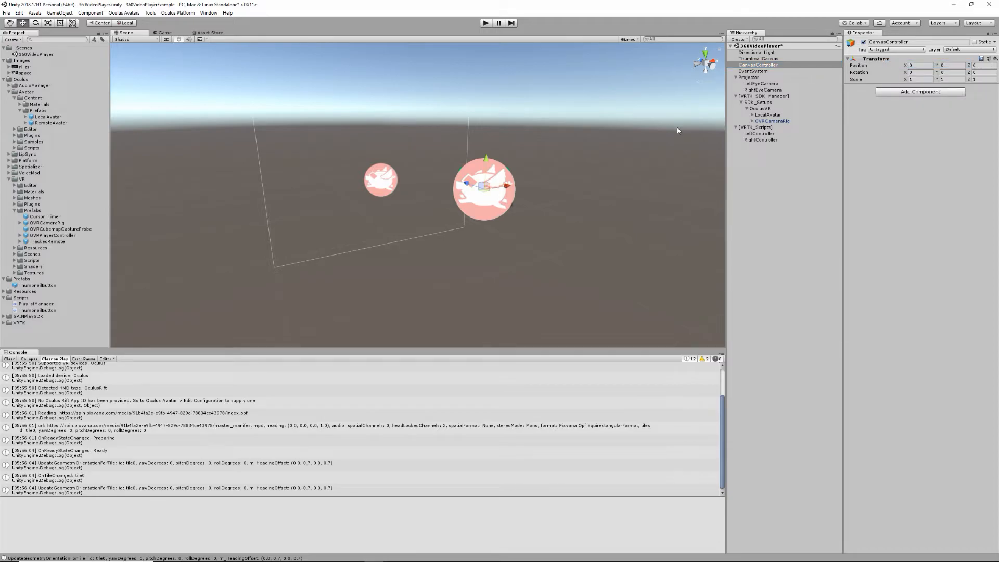
click(920, 91)
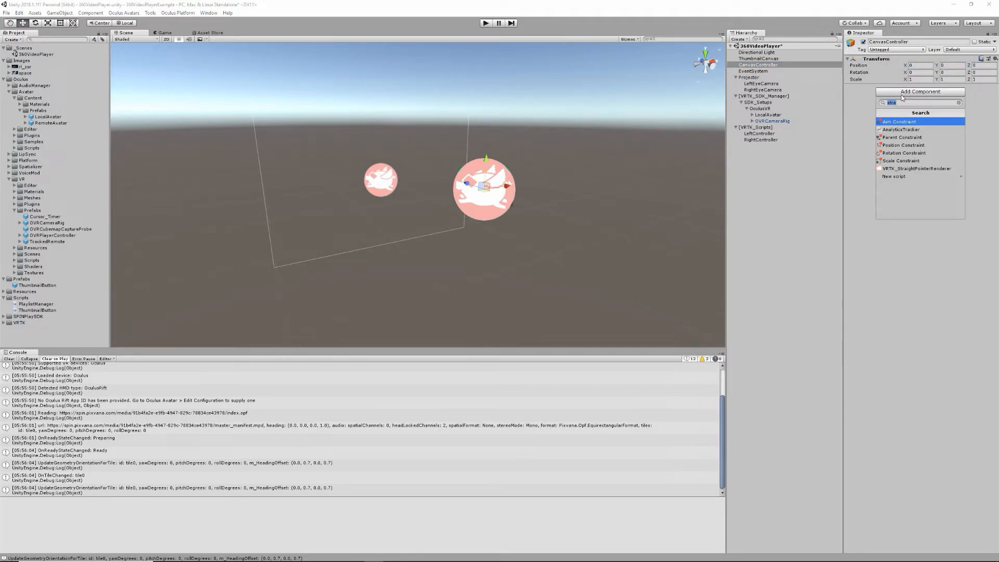
click(894, 177)
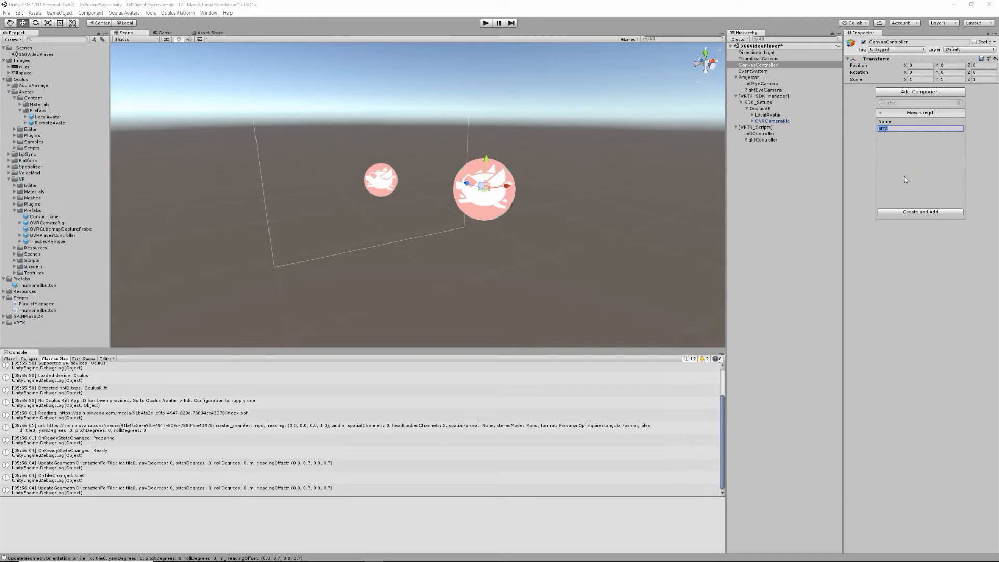
text(CanvasController)
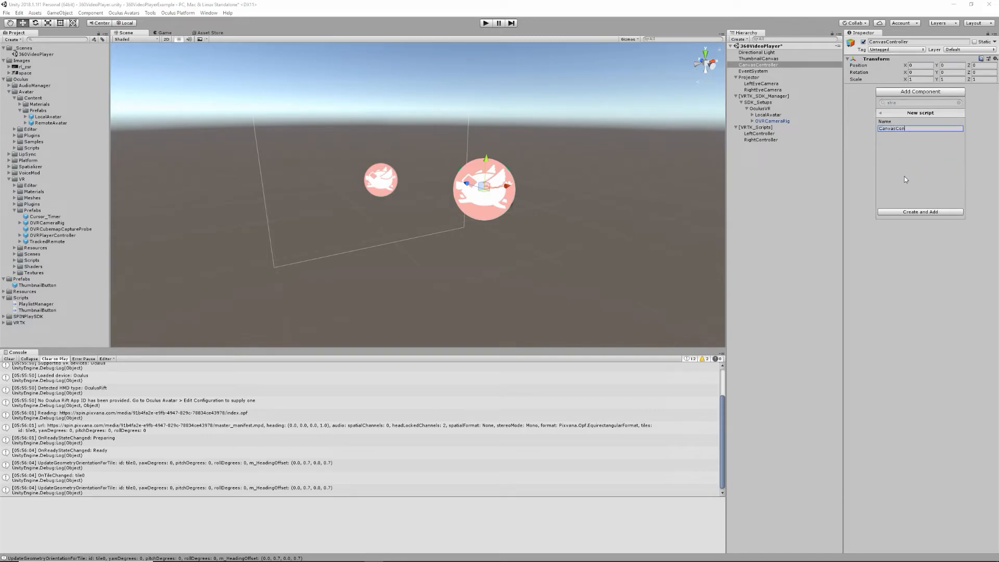
click(920, 212)
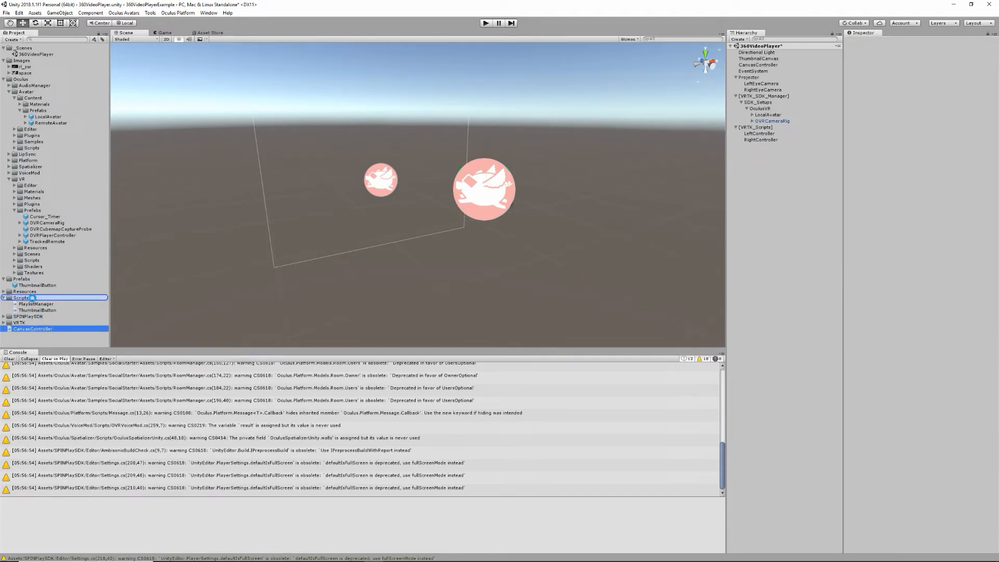
click(37, 304)
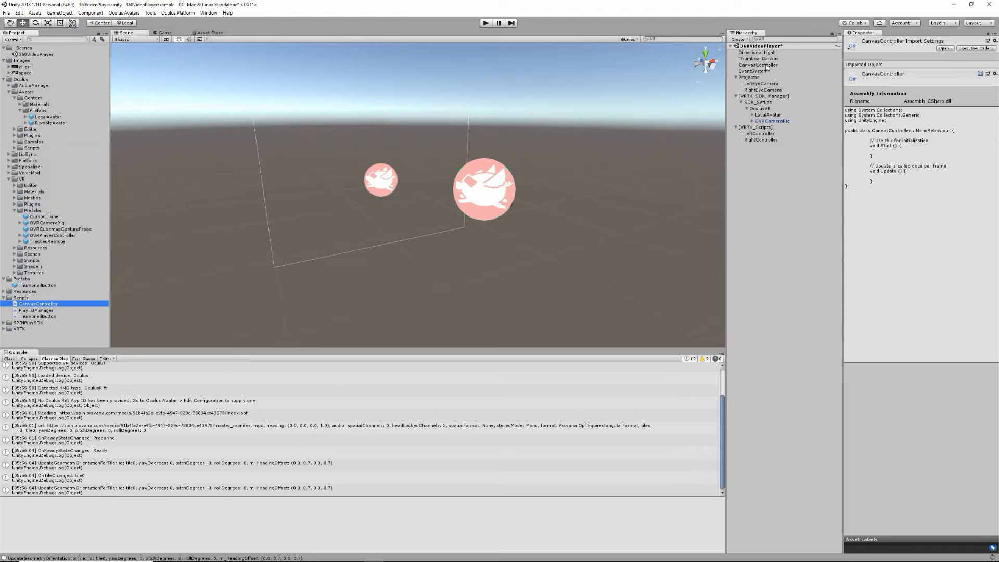
click(758, 64)
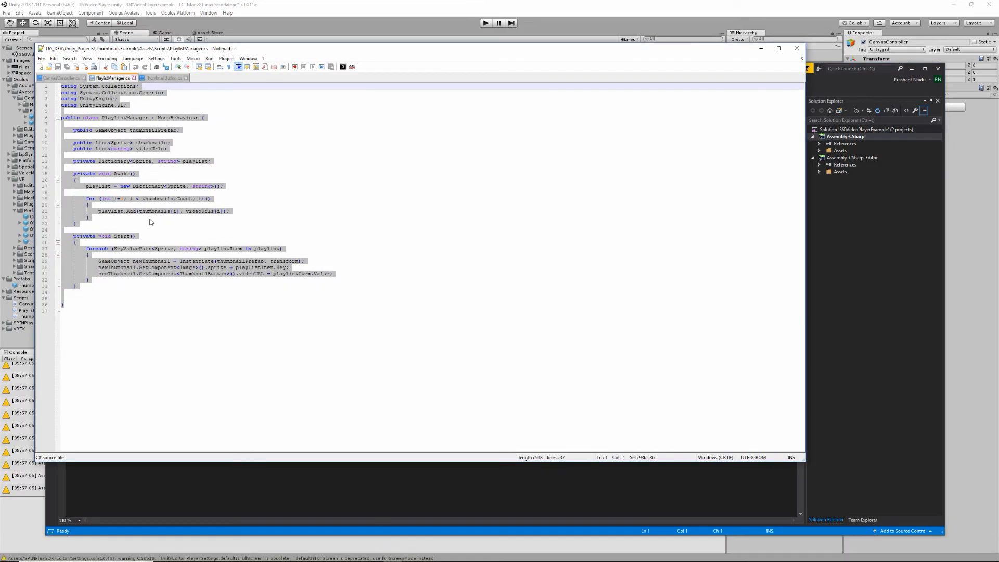
Bring up the CanvasController script in Visual Studio for editing
click(61, 77)
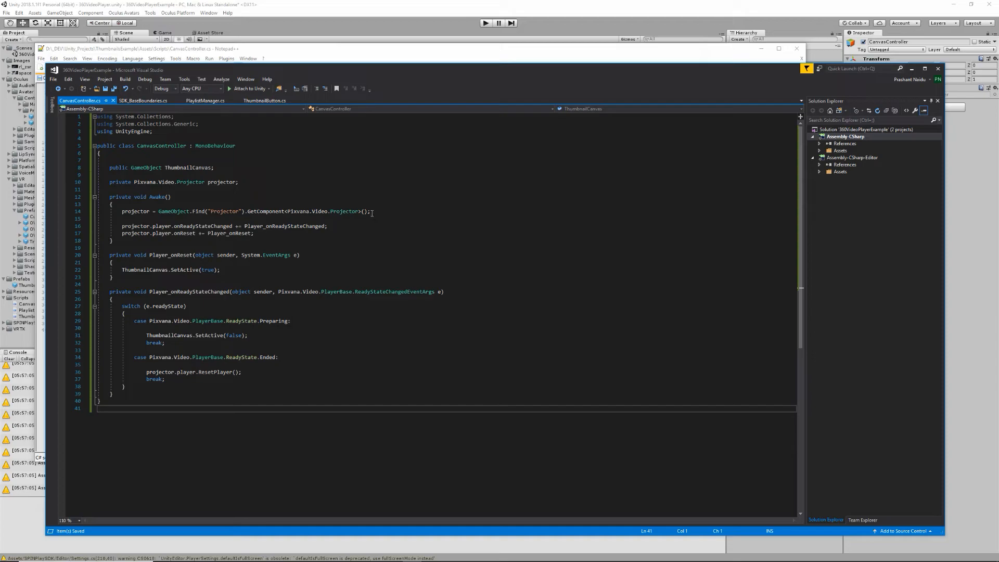
mouse_move(294, 222)
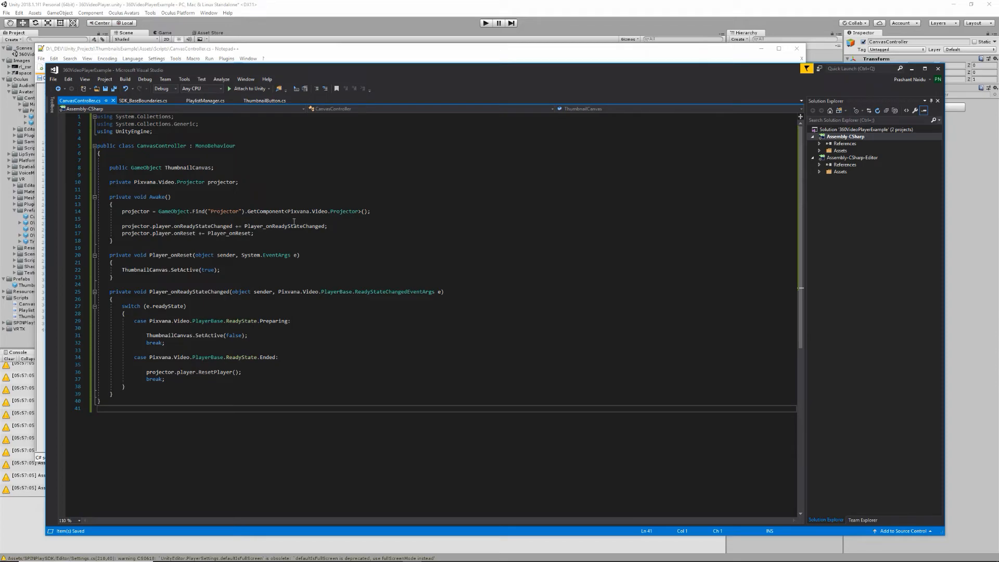
mouse_move(194, 226)
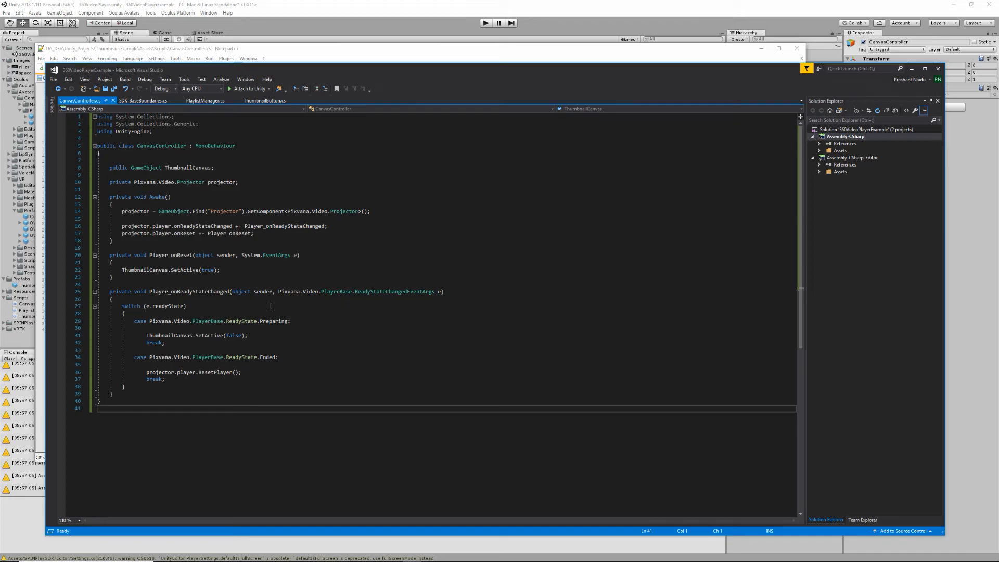
mouse_move(529, 73)
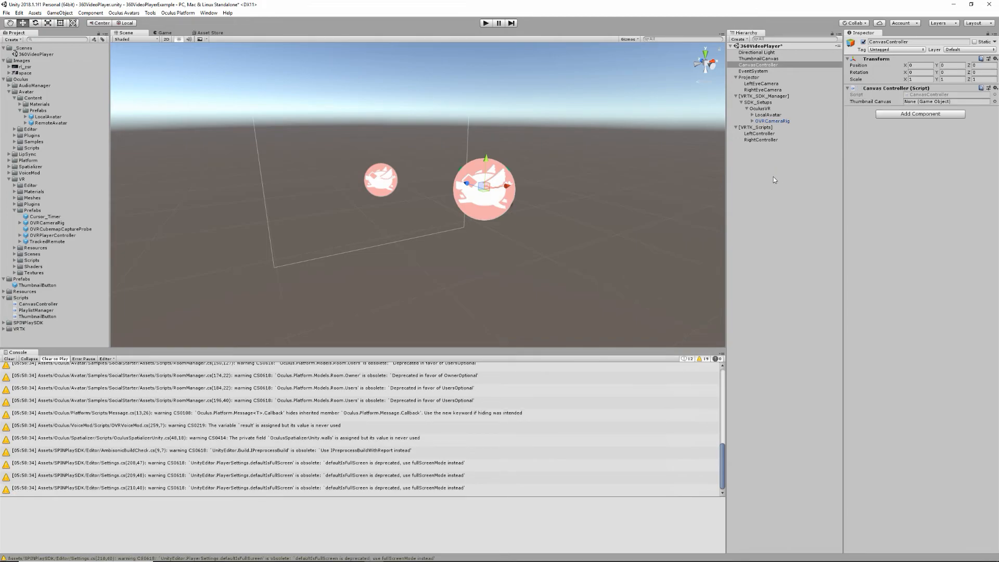
Inspect the compiled Canvas Controller component and its Thumbnail Canvas field
click(937, 101)
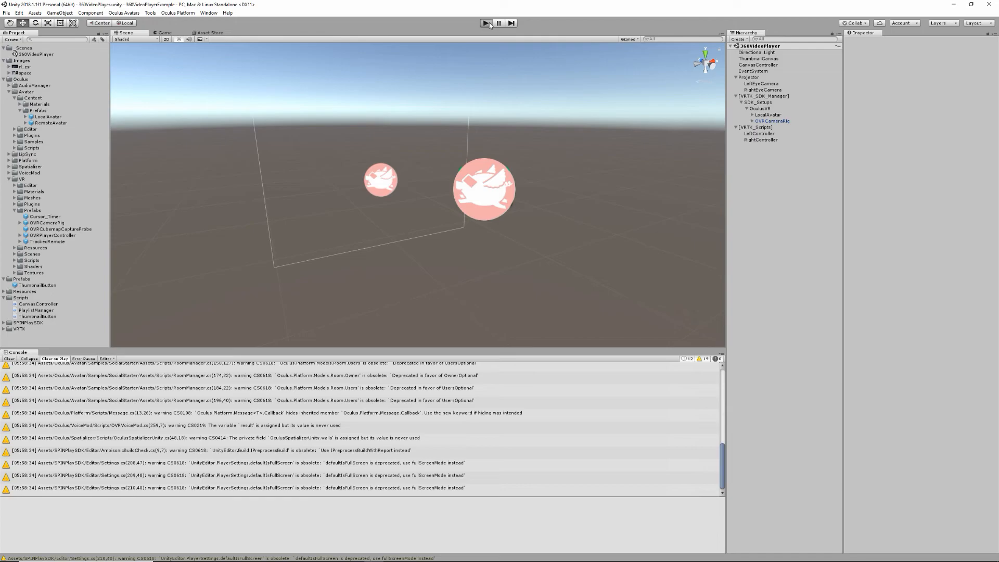
click(485, 23)
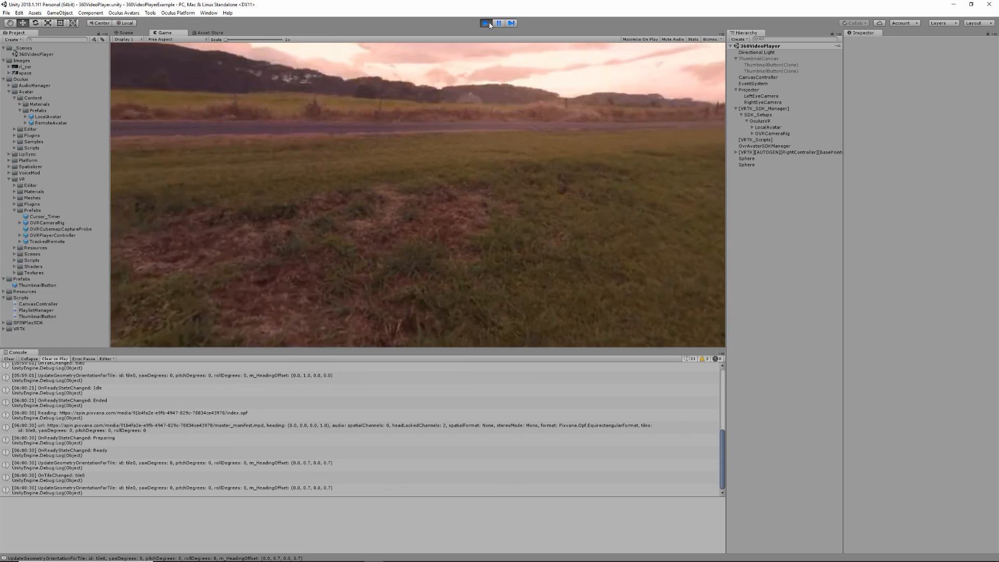
click(486, 23)
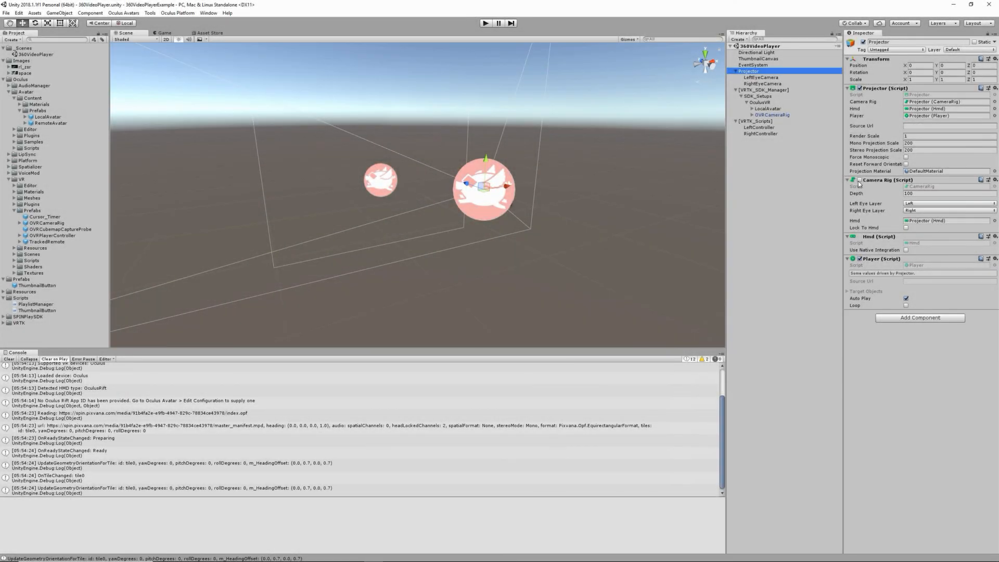